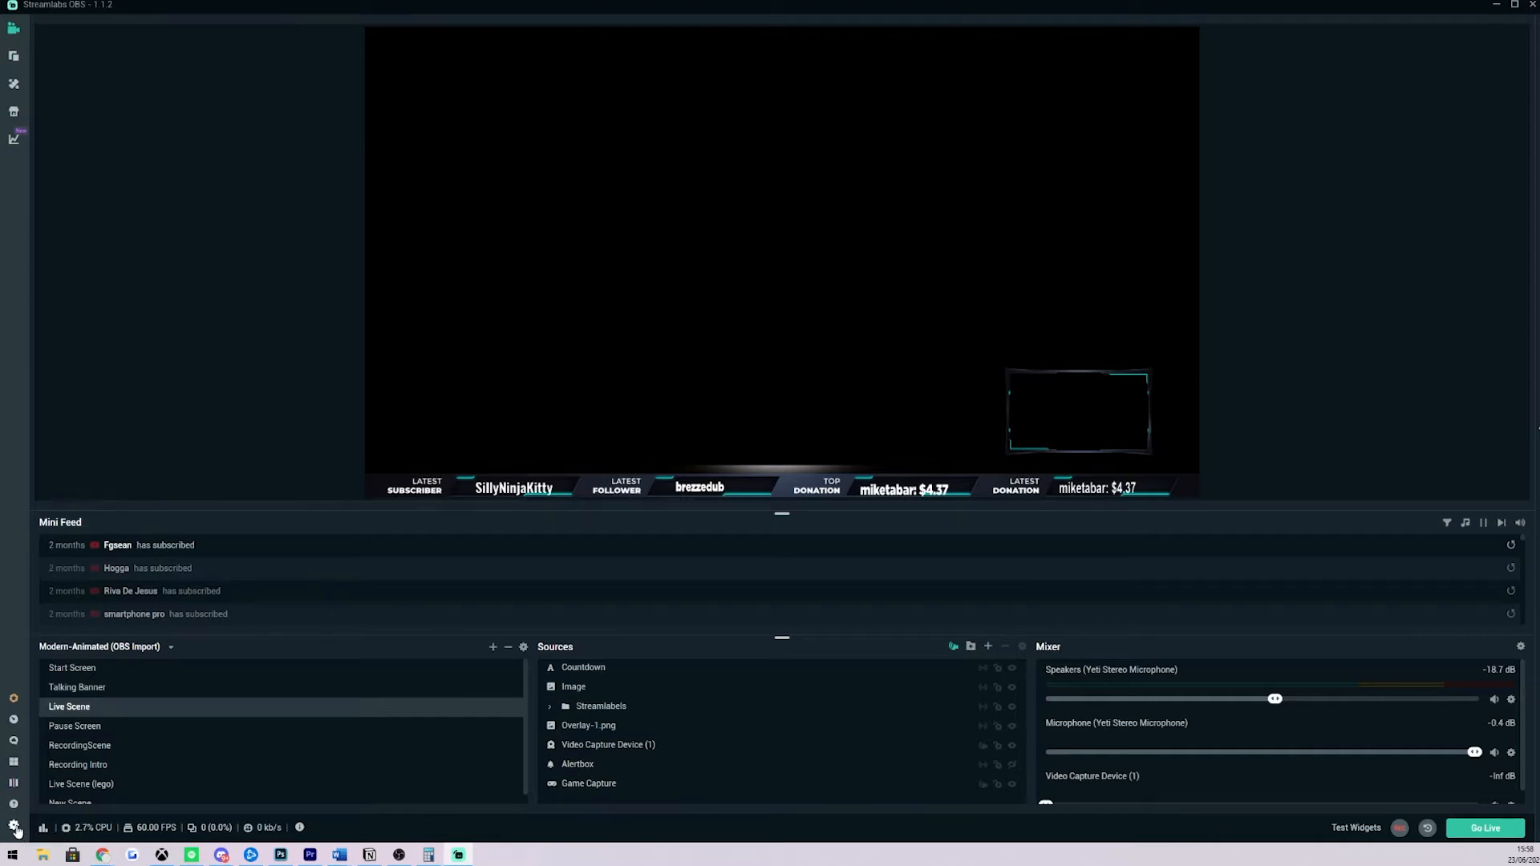
Show the Hotkeys page of Streamlabs OBS settings, where Start Recording is Numpad7.
{"action": "left_click", "coordinate": [14, 827]}
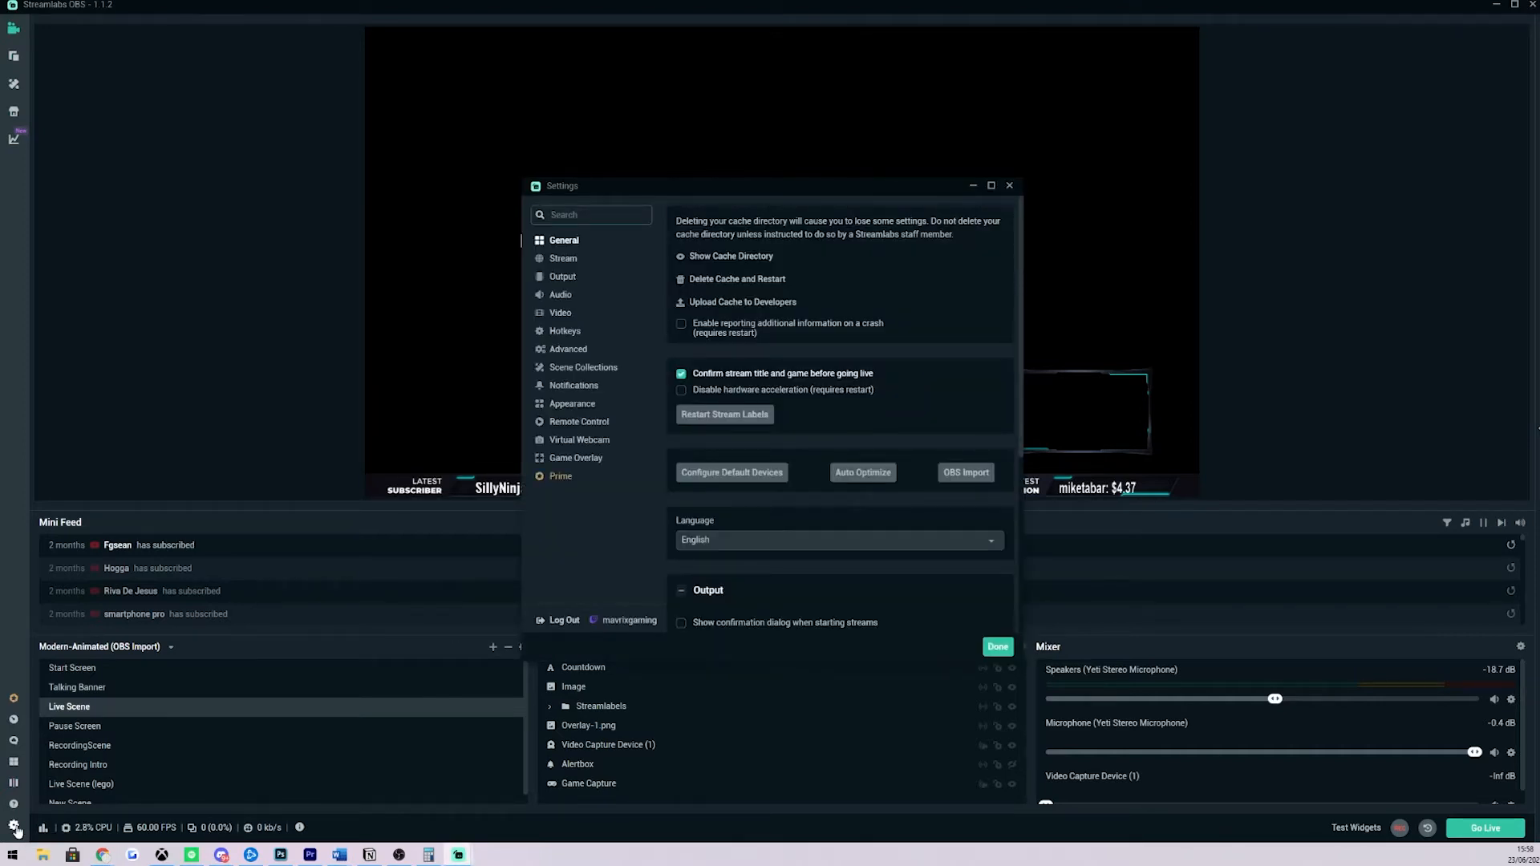
{"action": "left_click", "coordinate": [565, 330]}
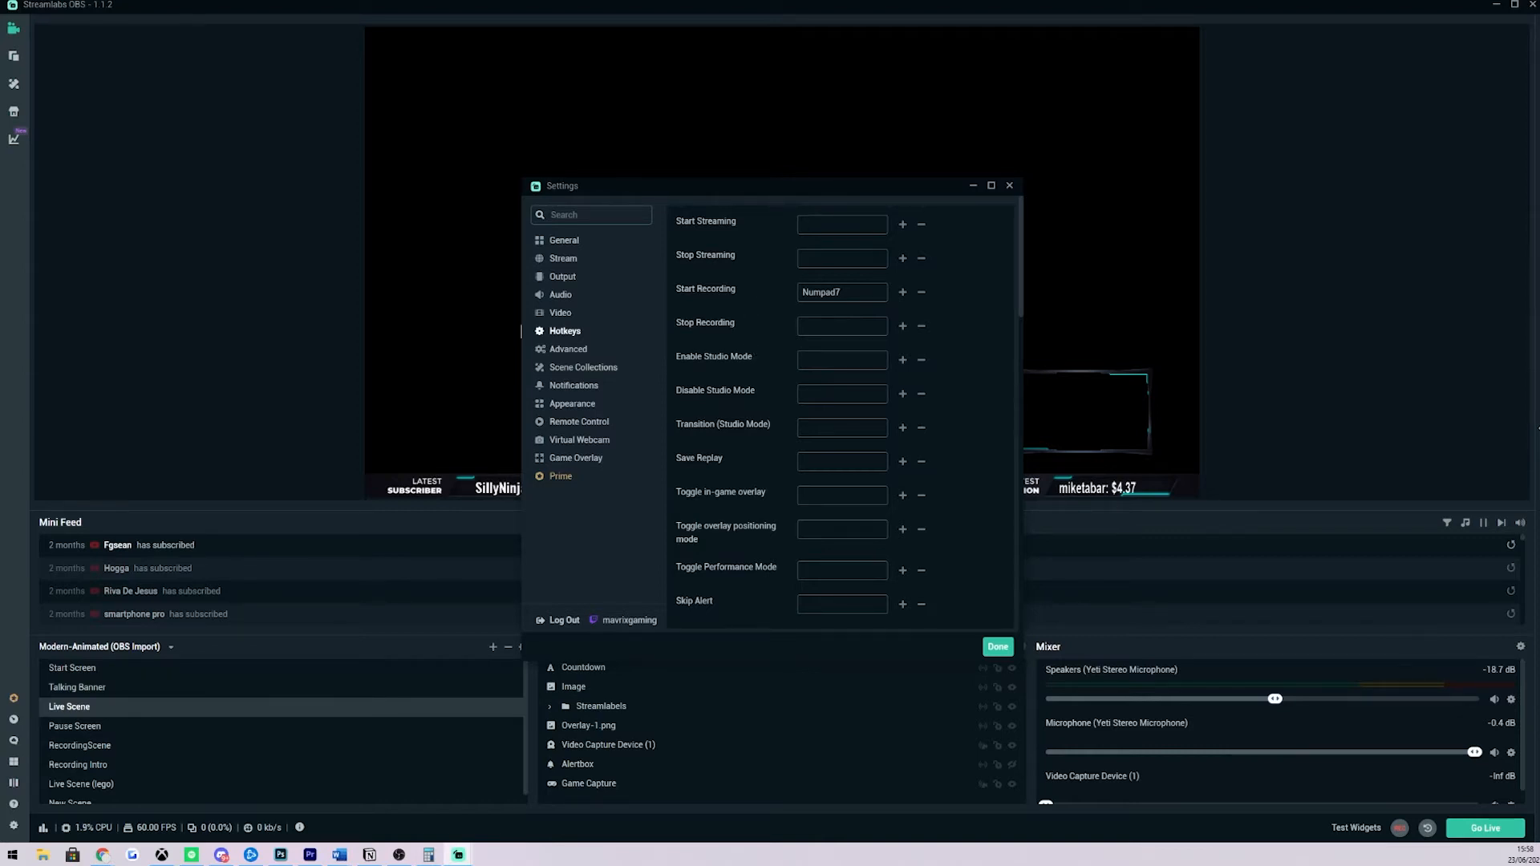
Rebind Start Recording to Numpad1 and Stop Recording to Numpad2.
{"action": "left_click", "coordinate": [841, 292]}
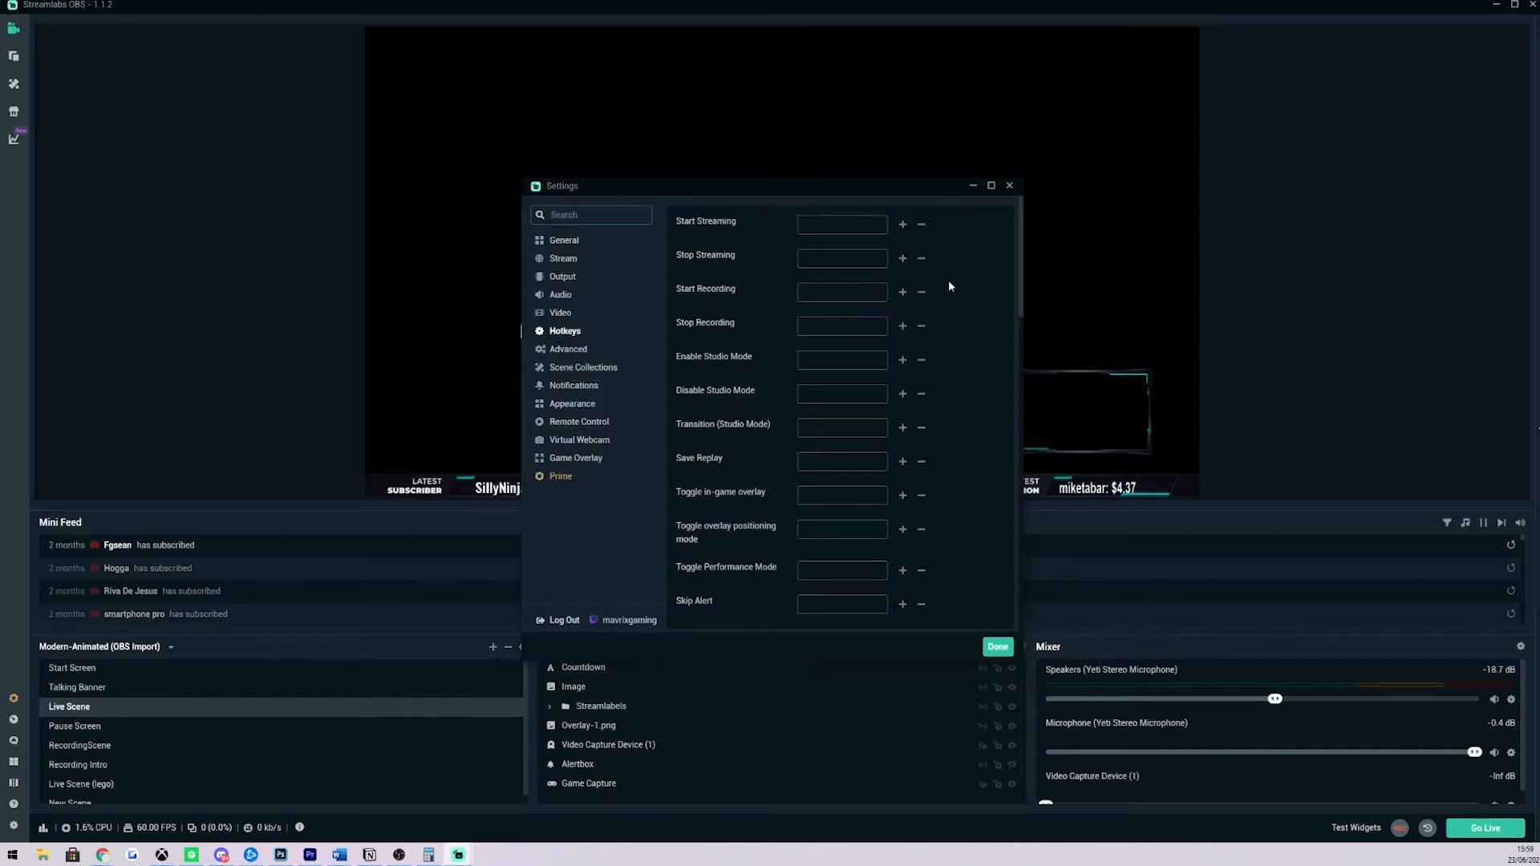
{"action": "mouse_move", "coordinate": [749, 235]}
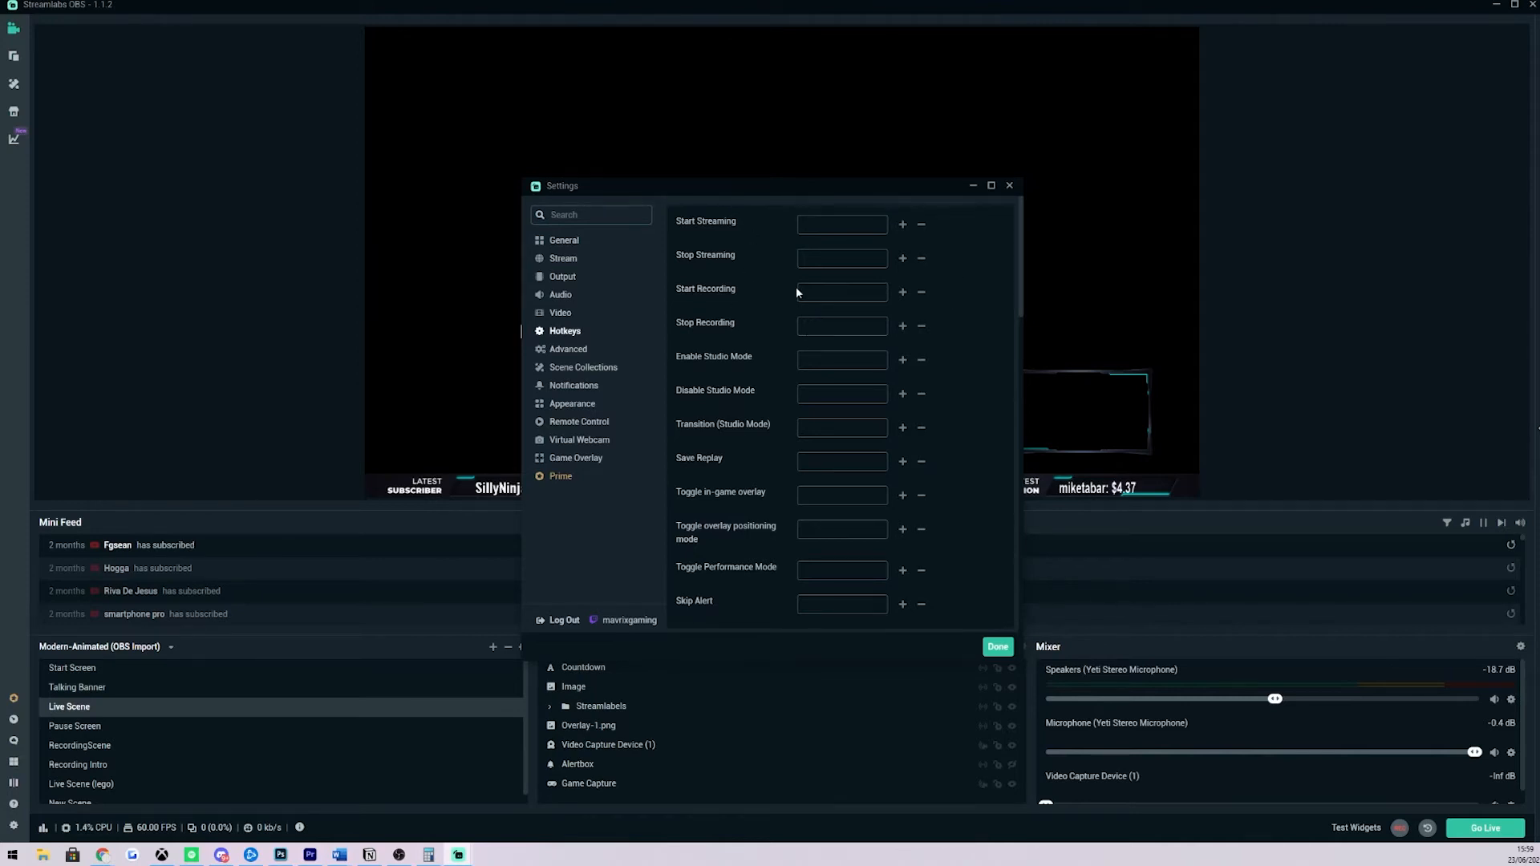
{"action": "left_click", "coordinate": [840, 292]}
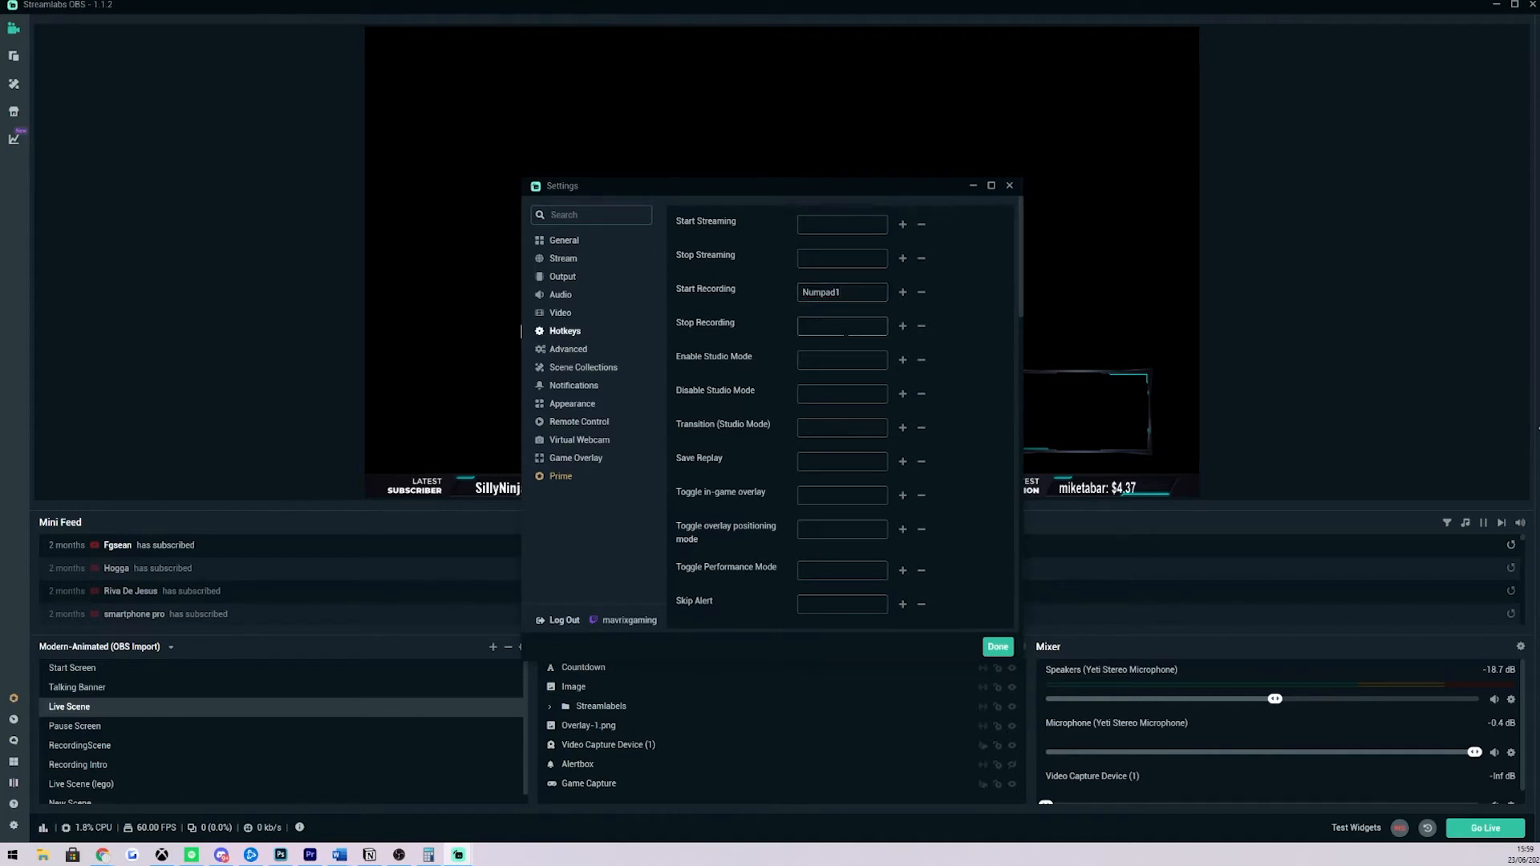
{"action": "type", "text": "Numpad2"}
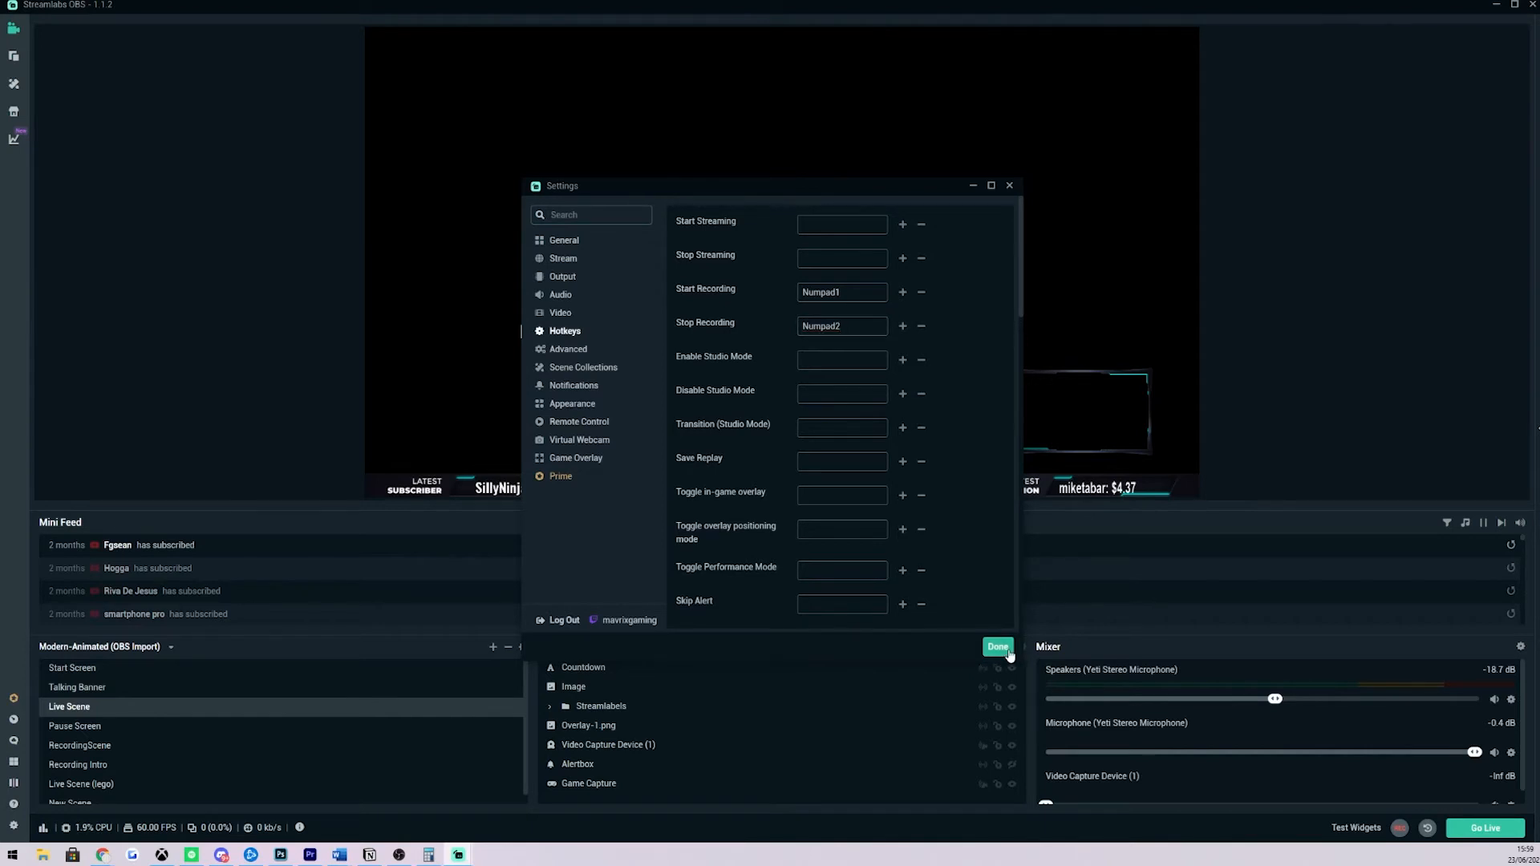
Save the recording hotkeys with Done and return to the main editor window.
{"action": "left_click", "coordinate": [996, 646]}
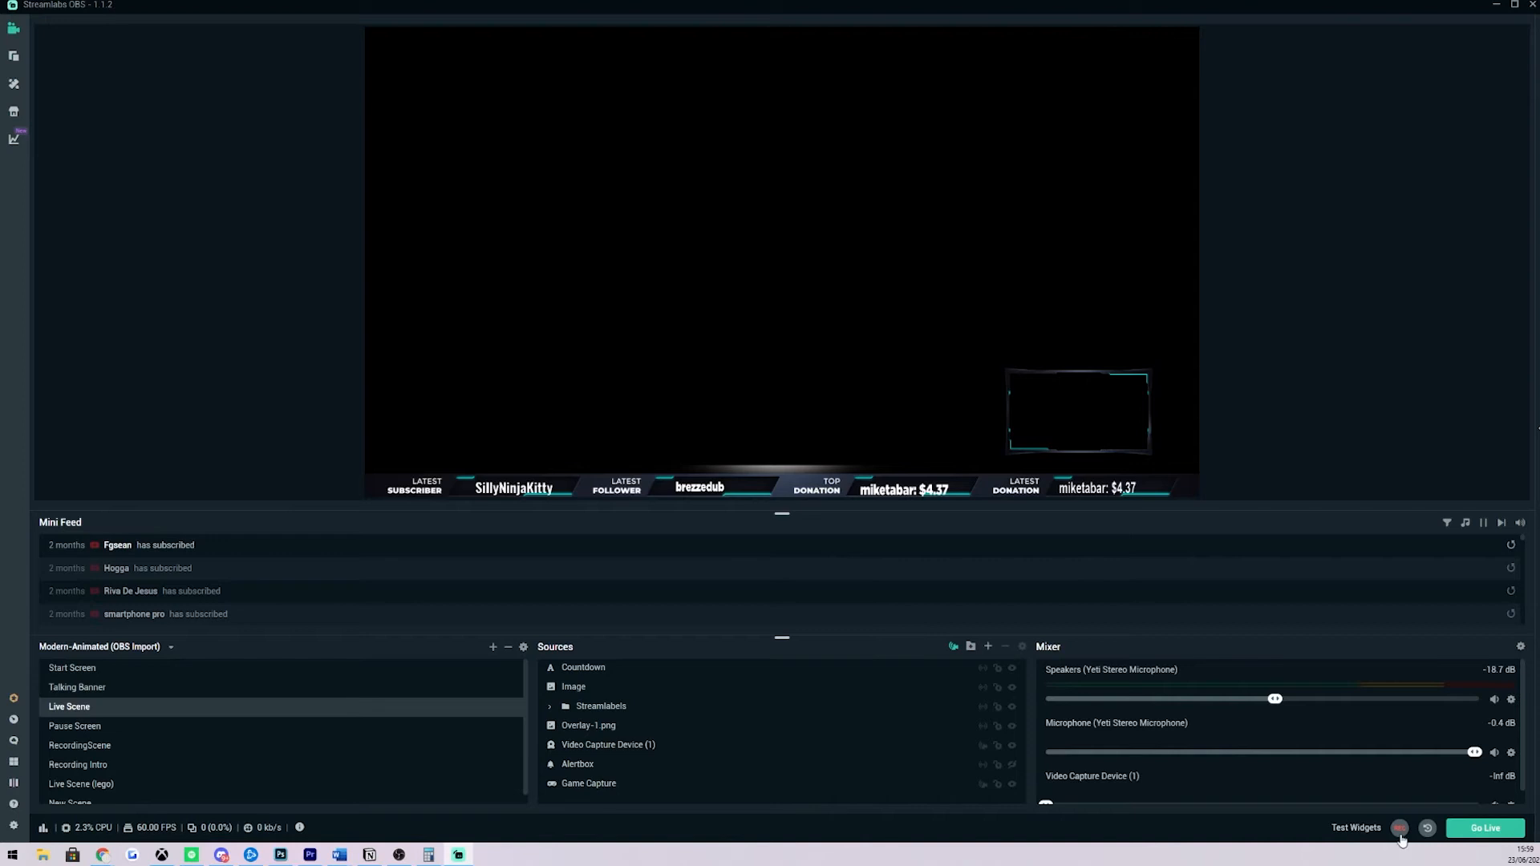
{"action": "mouse_move", "coordinate": [1363, 770]}
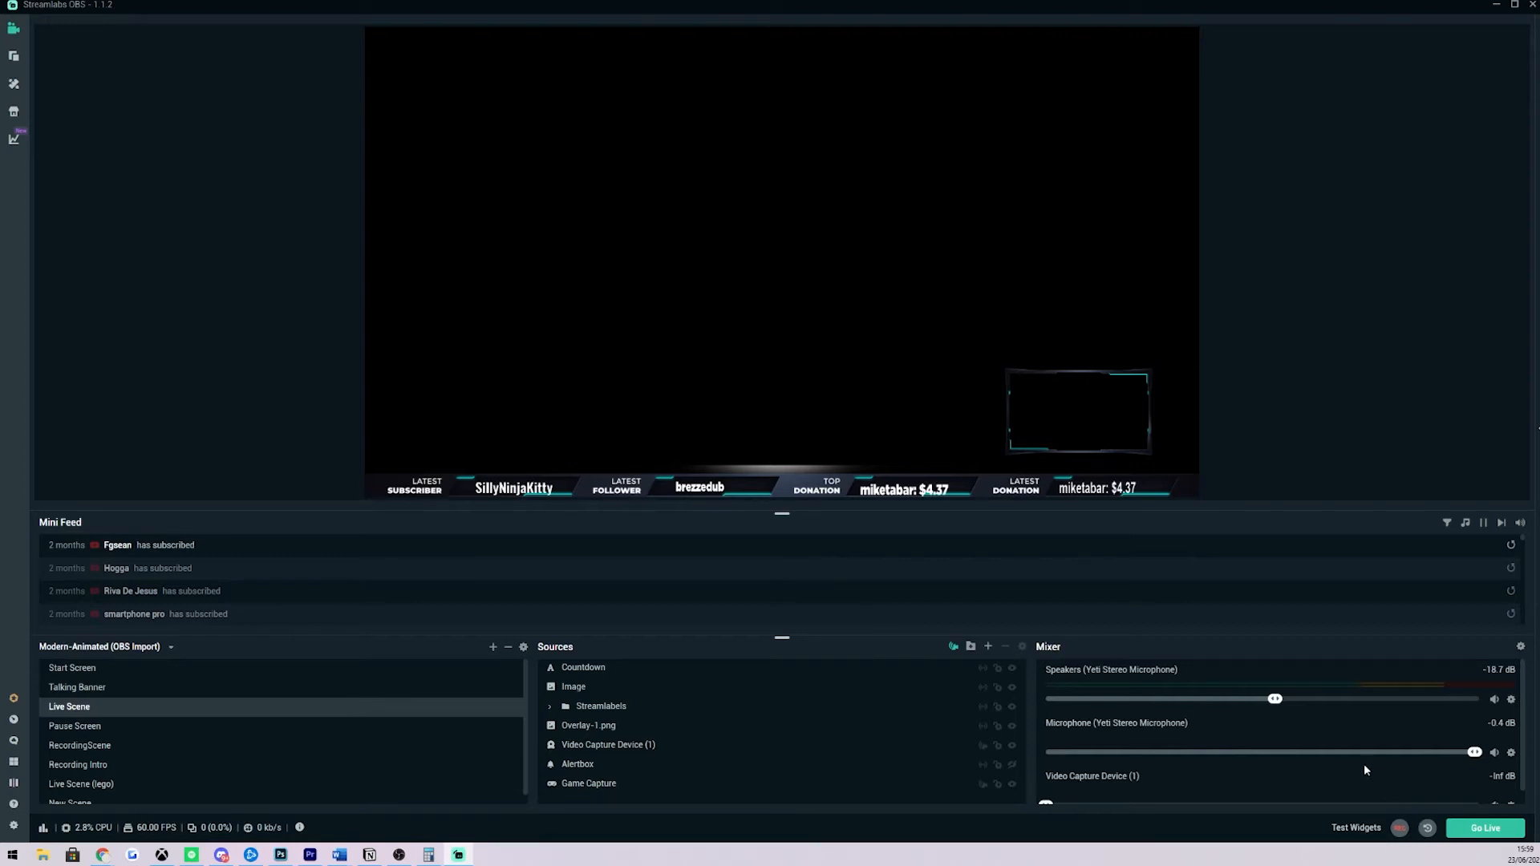
{"action": "left_click", "coordinate": [1399, 827]}
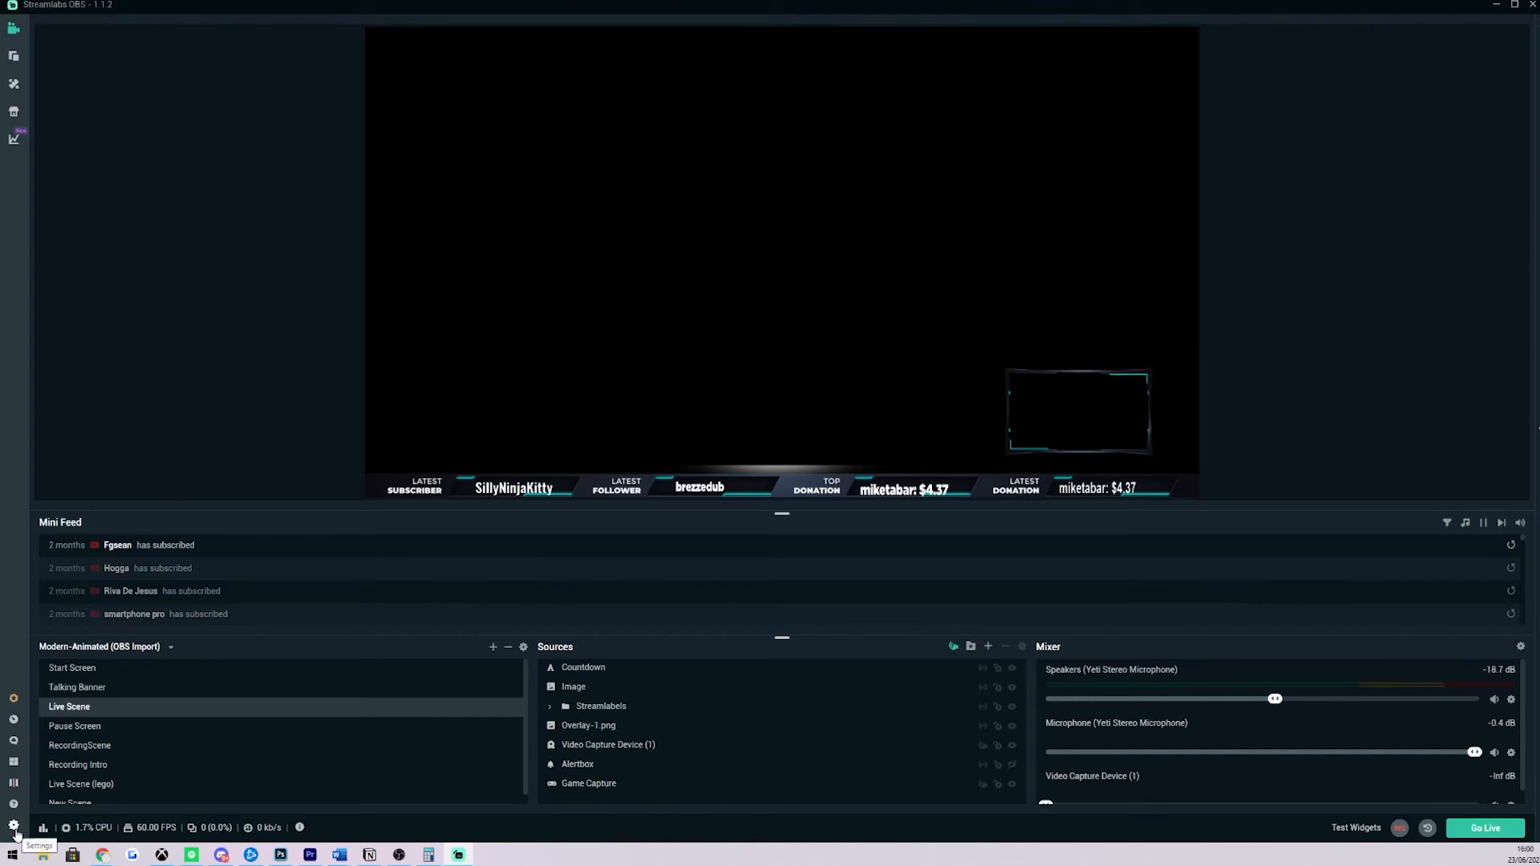
Return to the Hotkeys settings and scroll down to the Scenes section.
{"action": "left_click", "coordinate": [15, 825]}
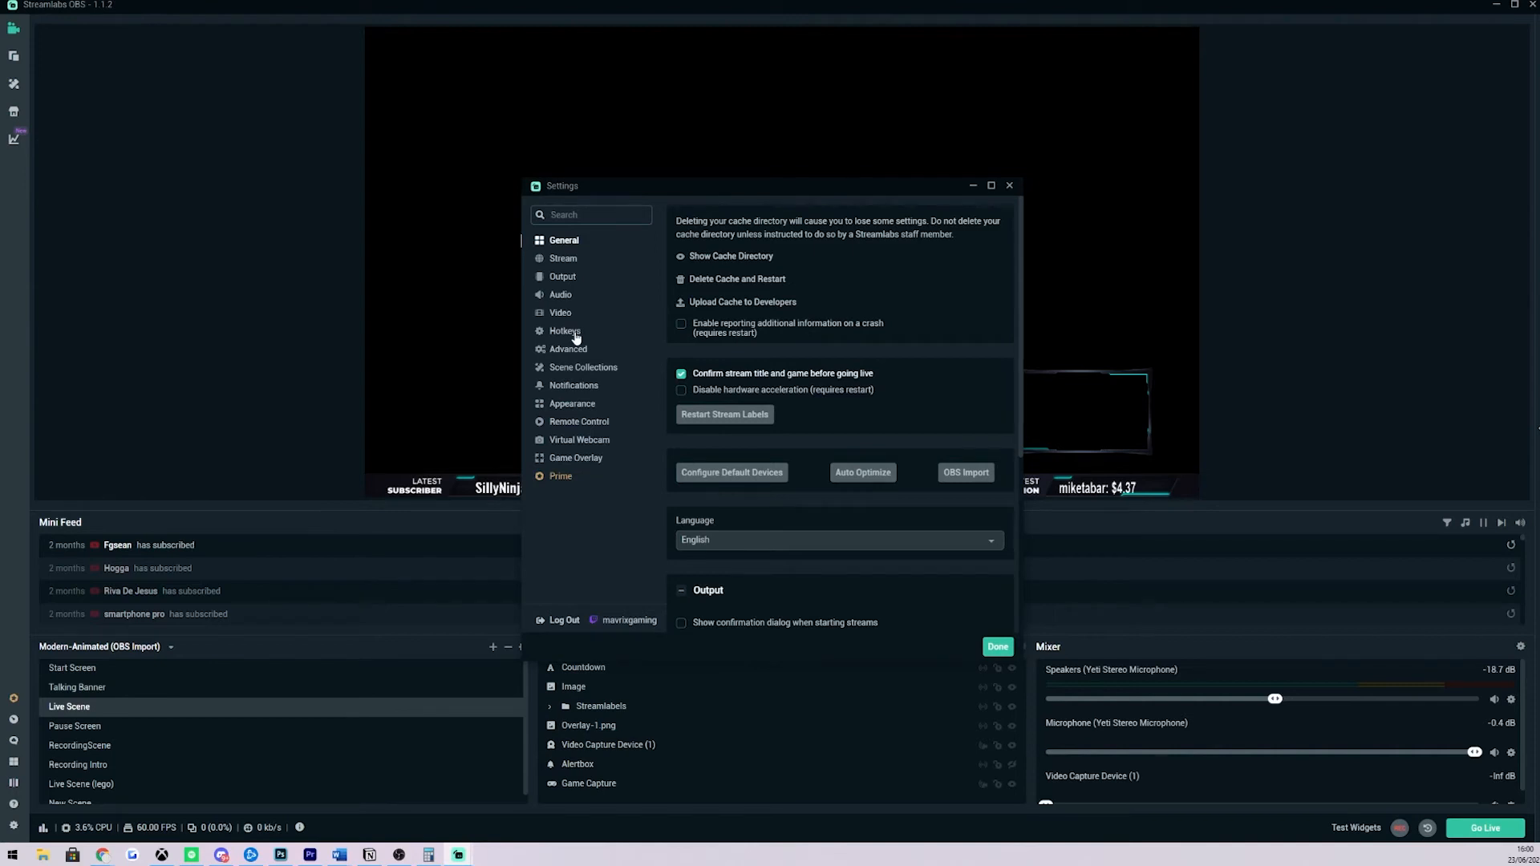
{"action": "left_click", "coordinate": [564, 330]}
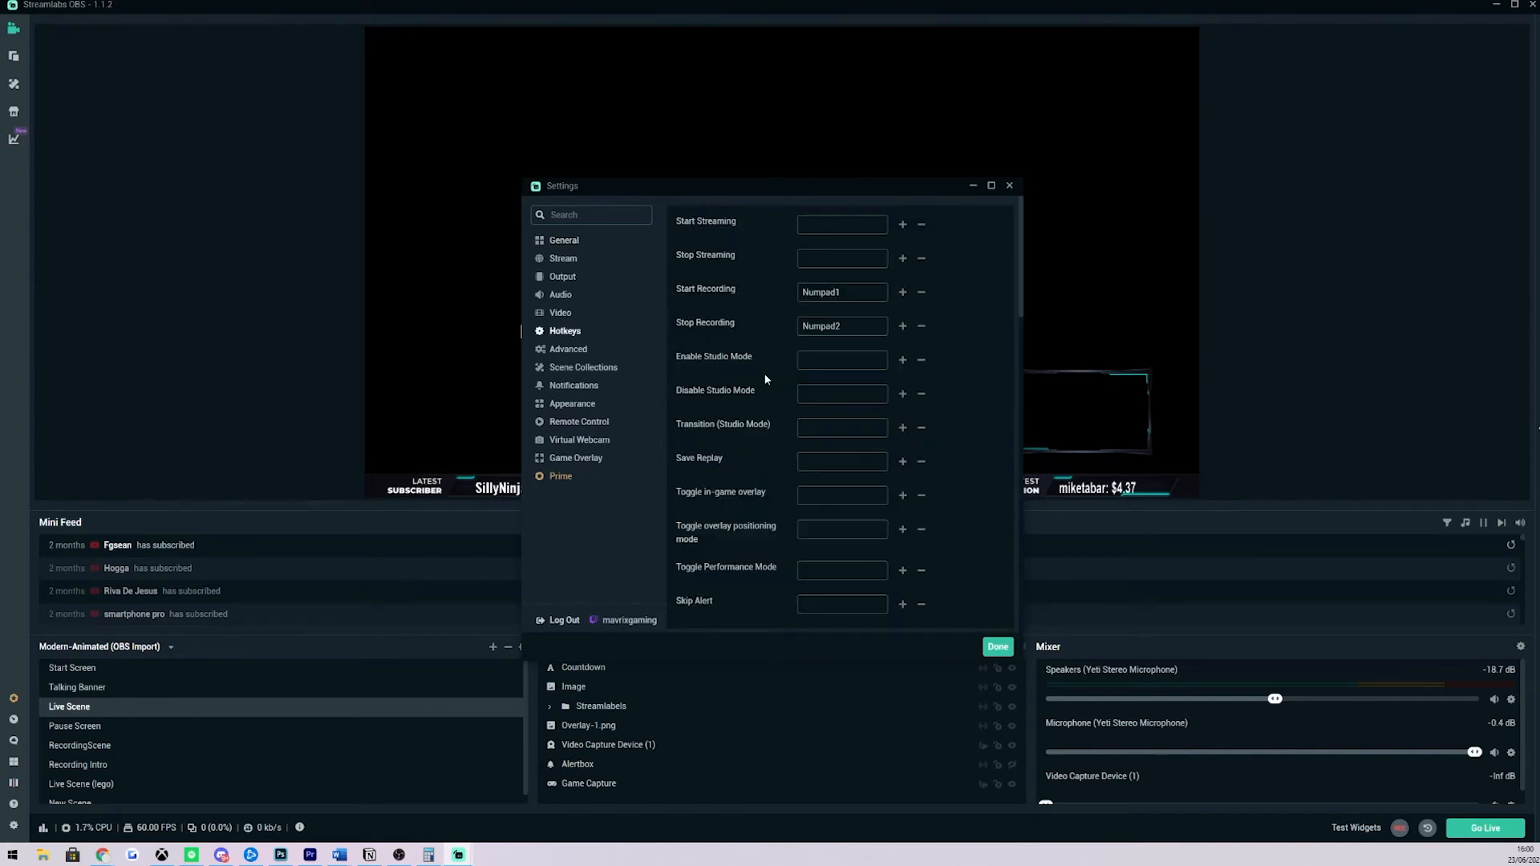
{"action": "mouse_move", "coordinate": [826, 376]}
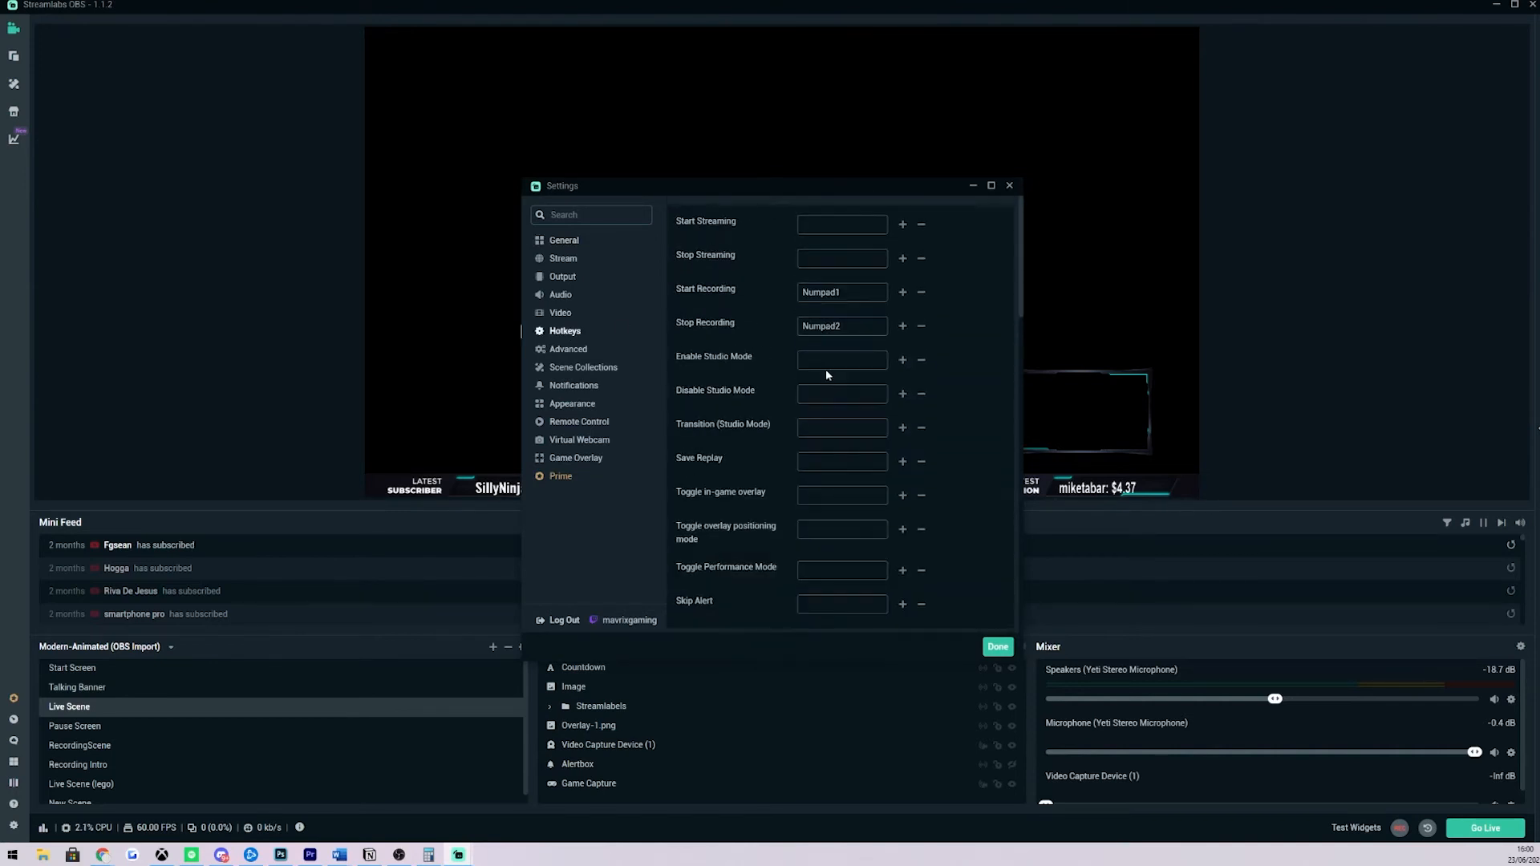
{"action": "scroll", "scroll_direction": "down", "scroll_amount": 3}
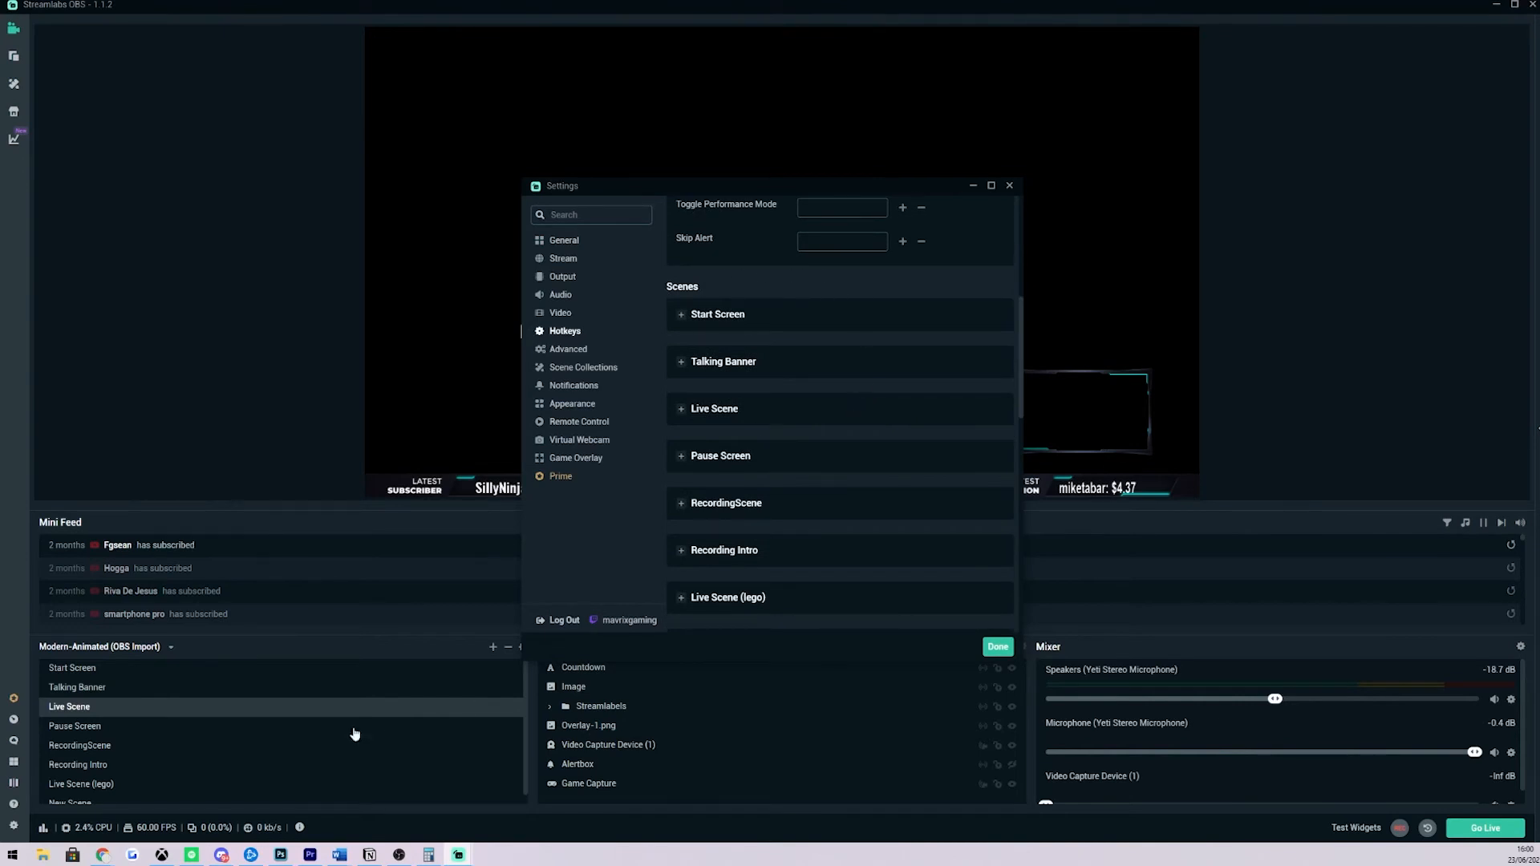
{"action": "mouse_move", "coordinate": [310, 712]}
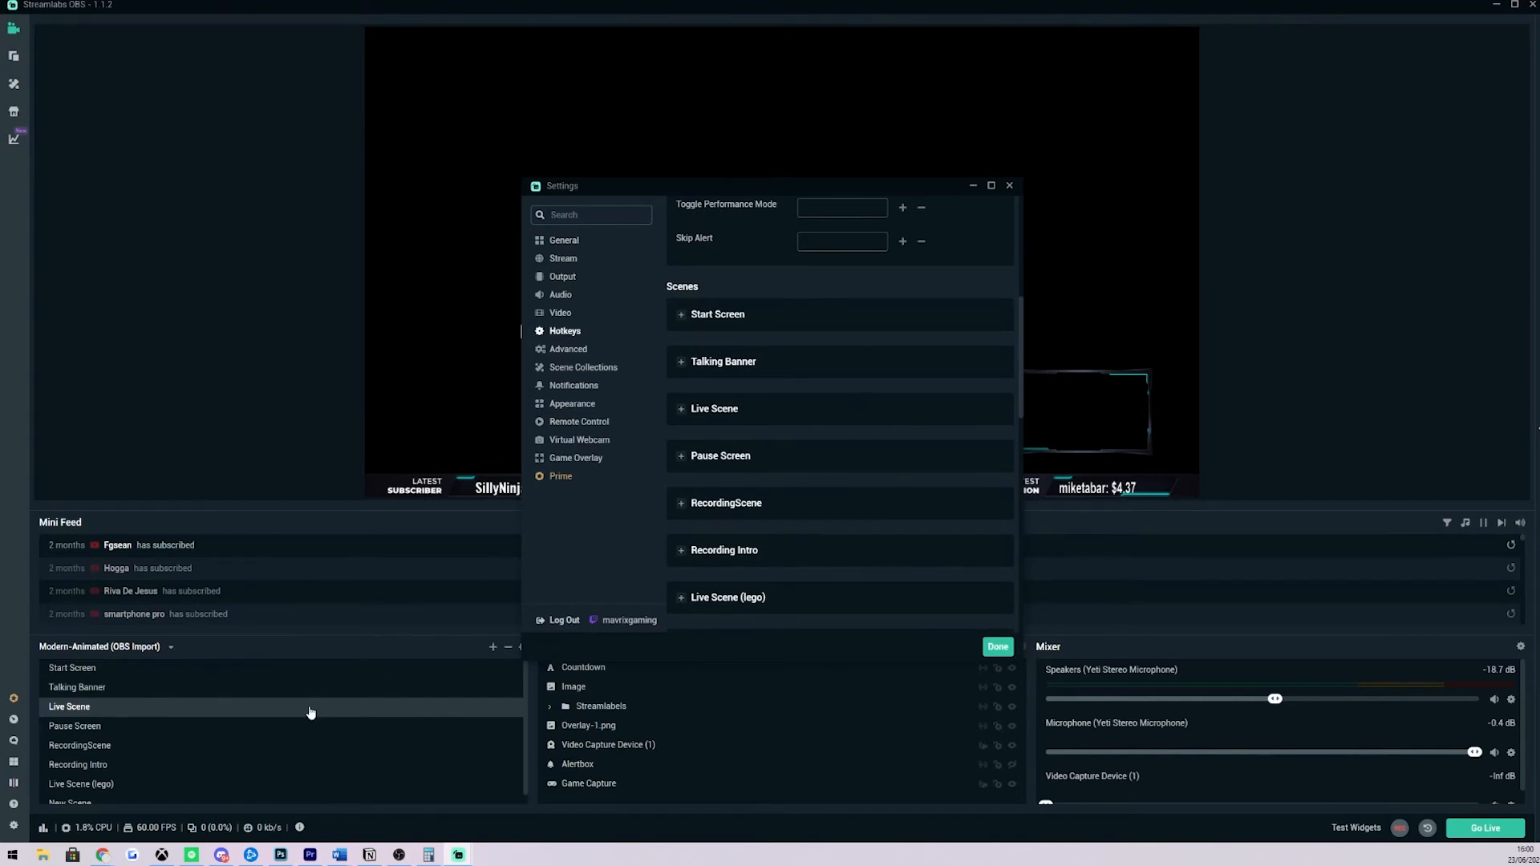
{"action": "scroll", "scroll_direction": "down", "scroll_amount": 3}
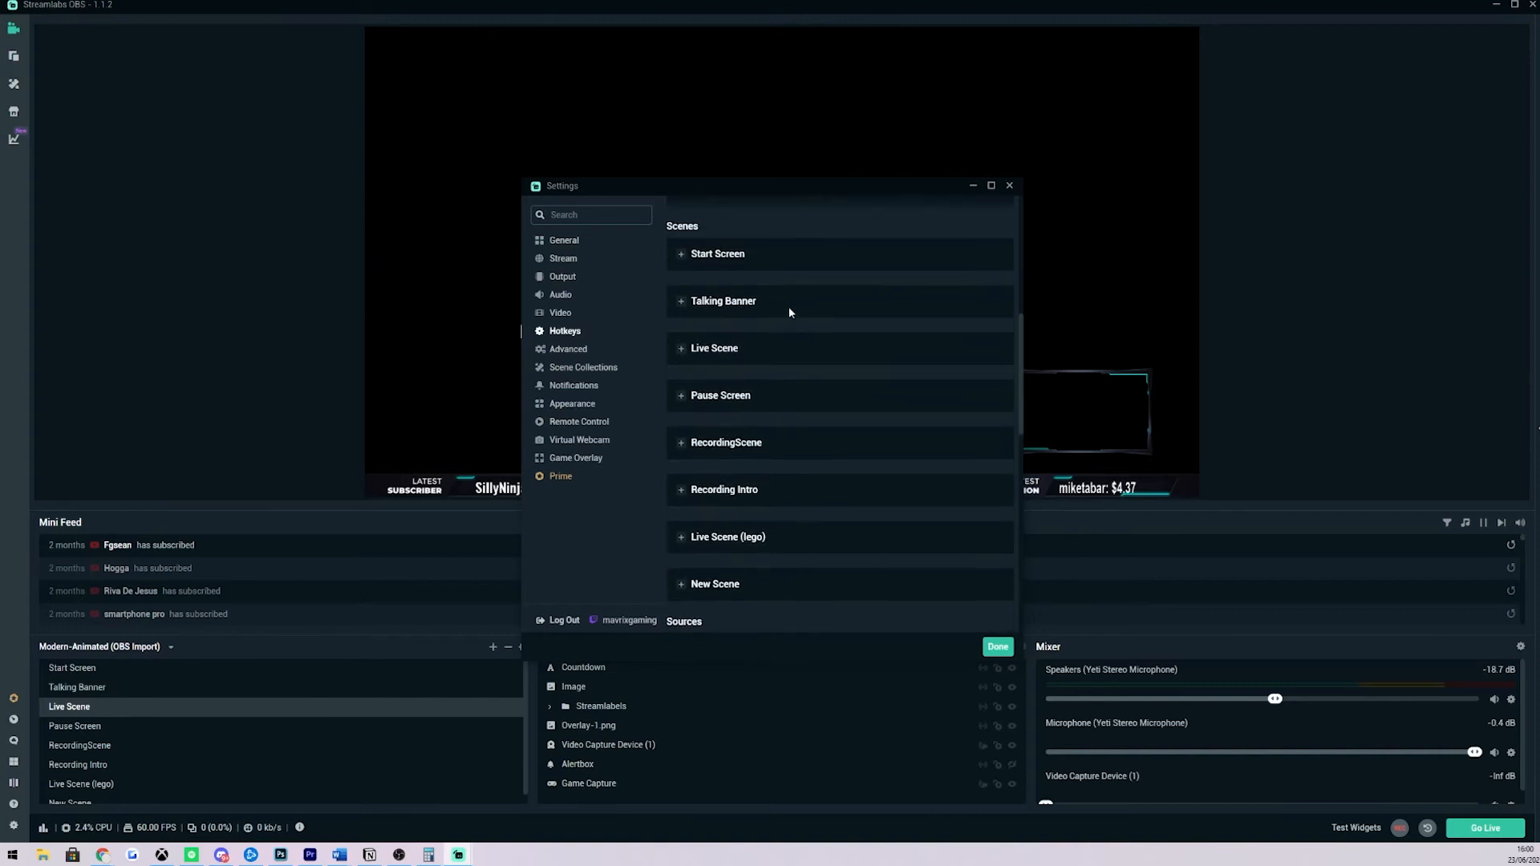
{"action": "mouse_move", "coordinate": [741, 364]}
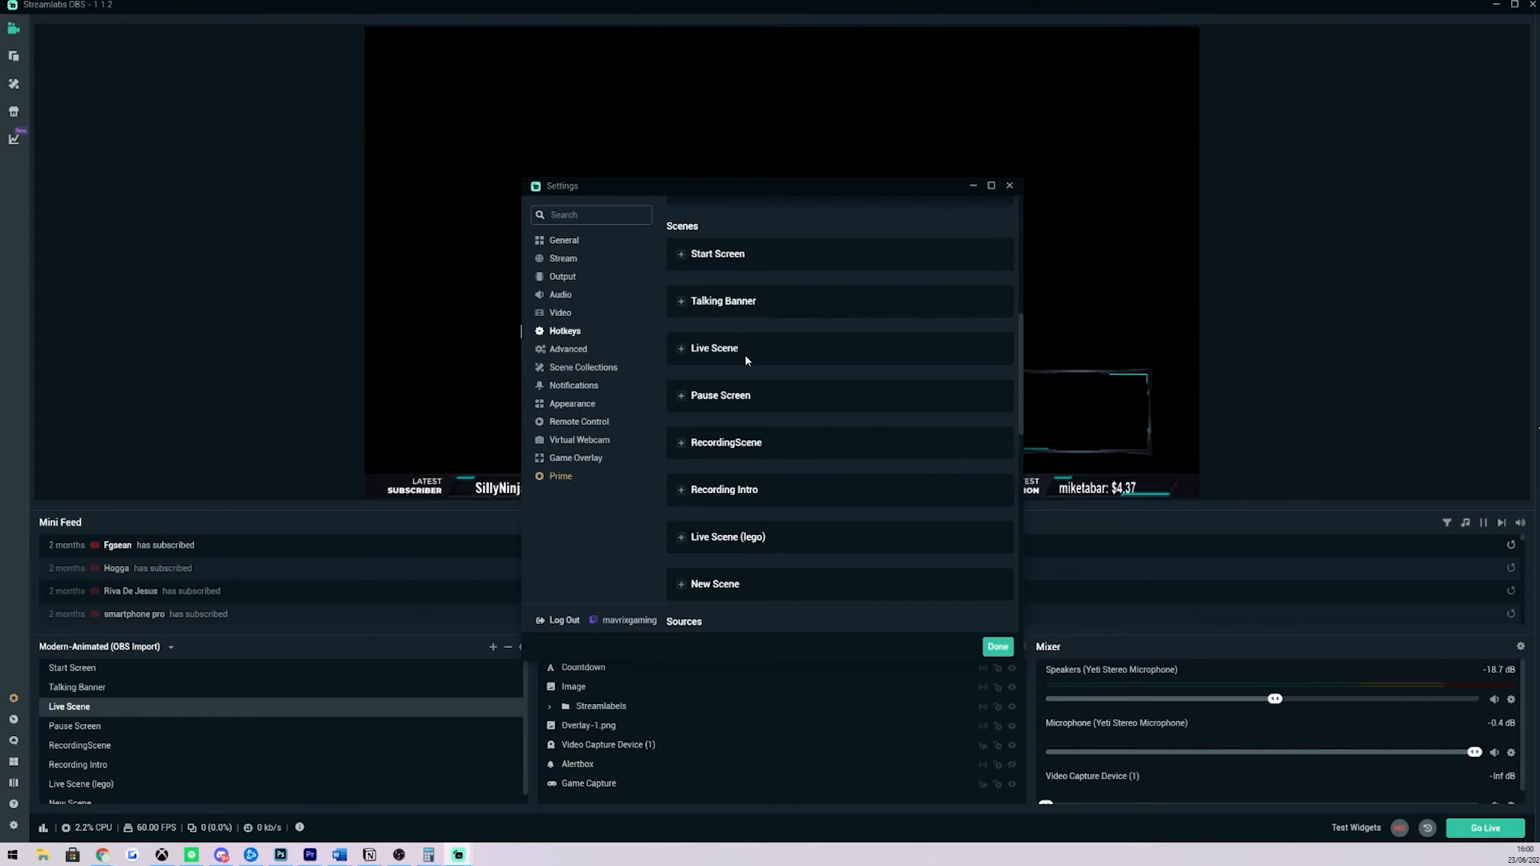
Assign scene-switch hotkeys Numpad8 to Talking Banner and Numpad9 to Live Scene, then save with Done.
{"action": "left_click", "coordinate": [680, 254]}
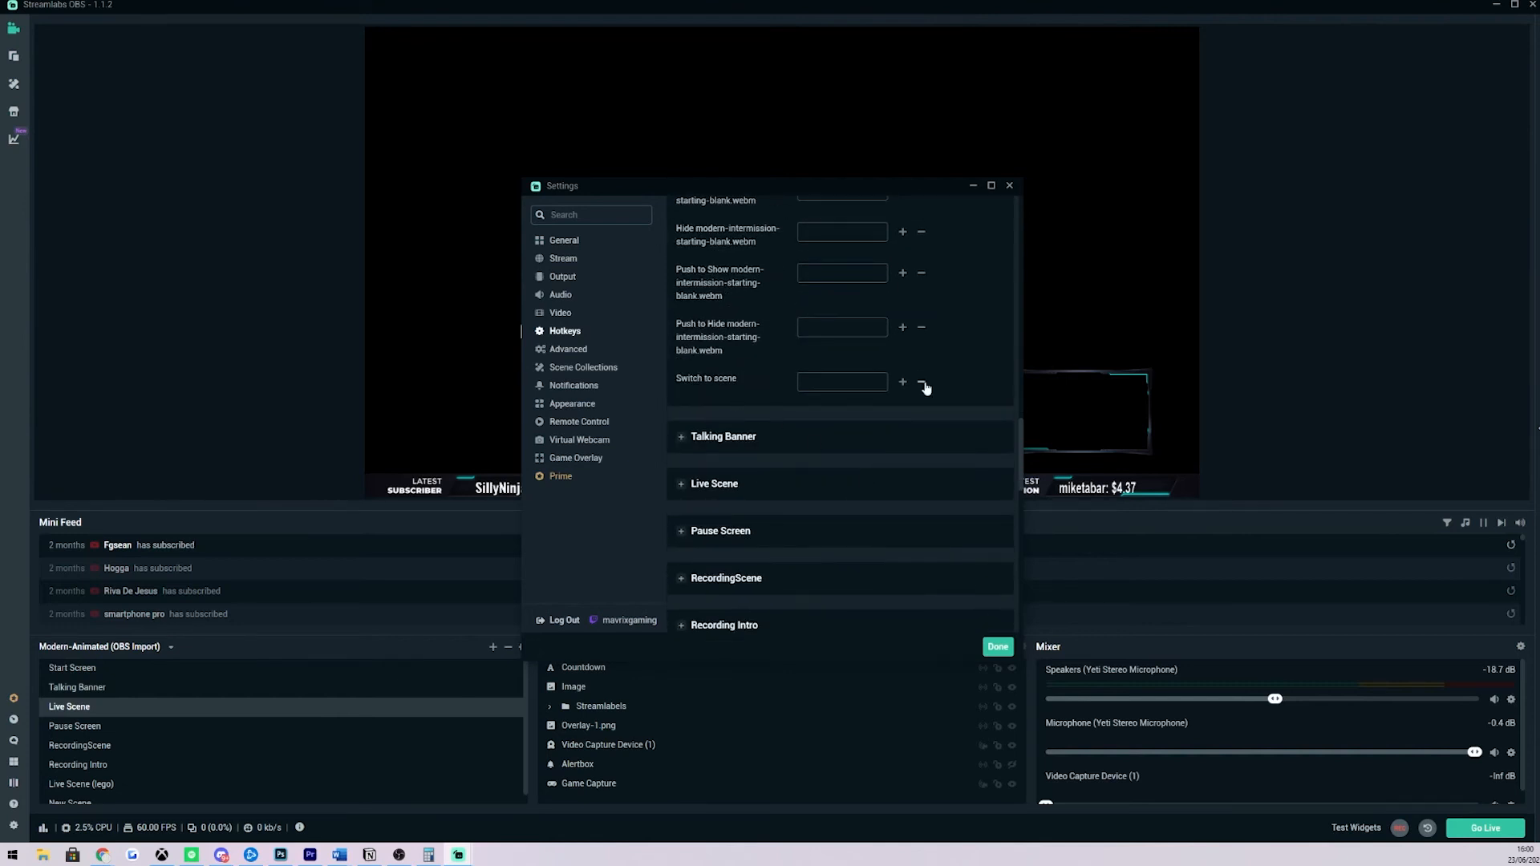
{"action": "left_click", "coordinate": [842, 382]}
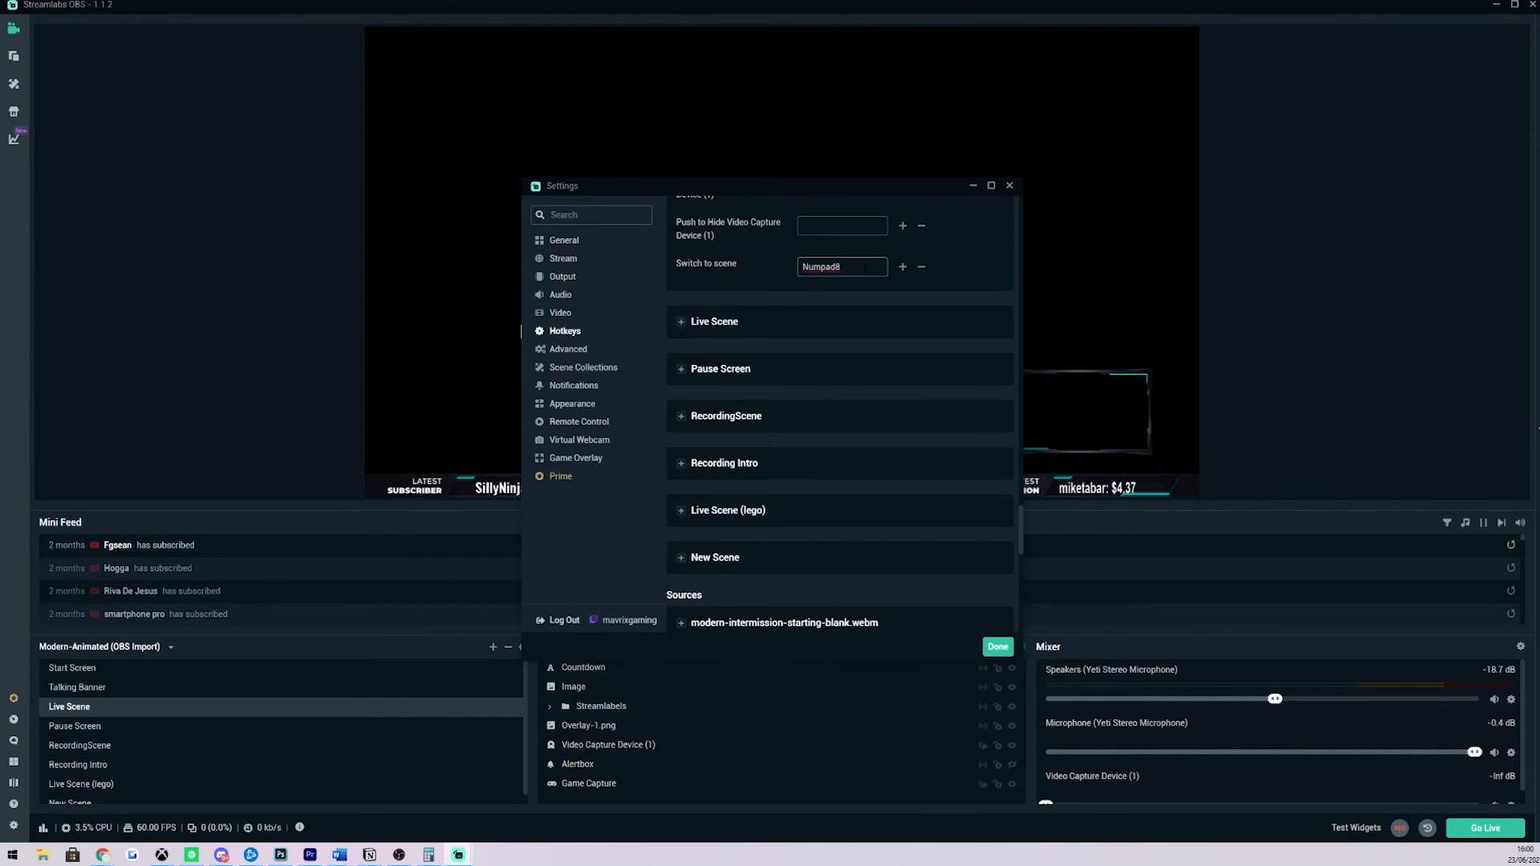
{"action": "scroll", "scroll_direction": "down", "scroll_amount": 3}
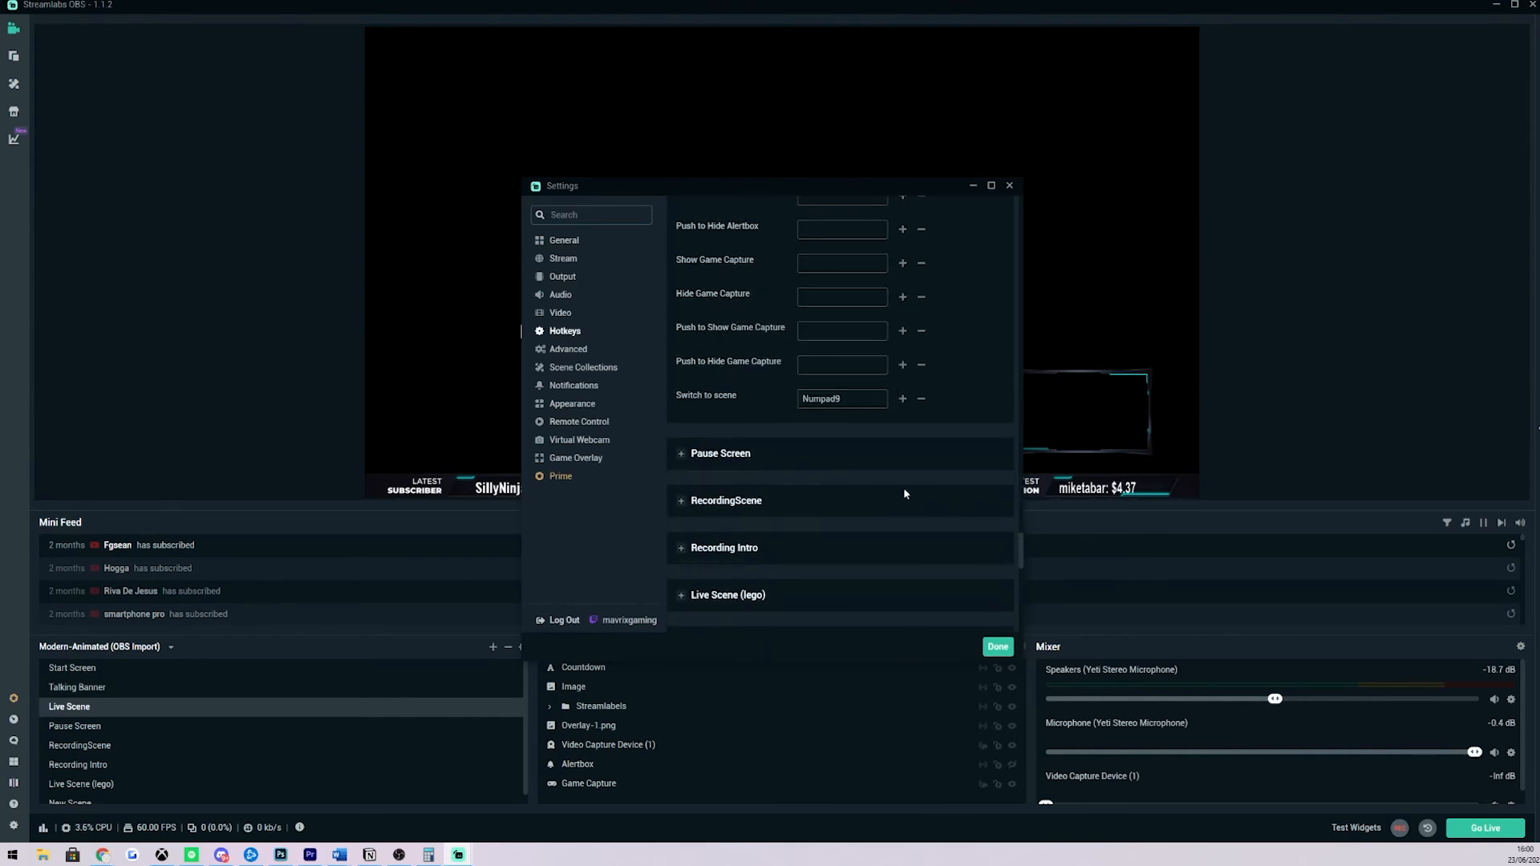
{"action": "left_click", "coordinate": [996, 646]}
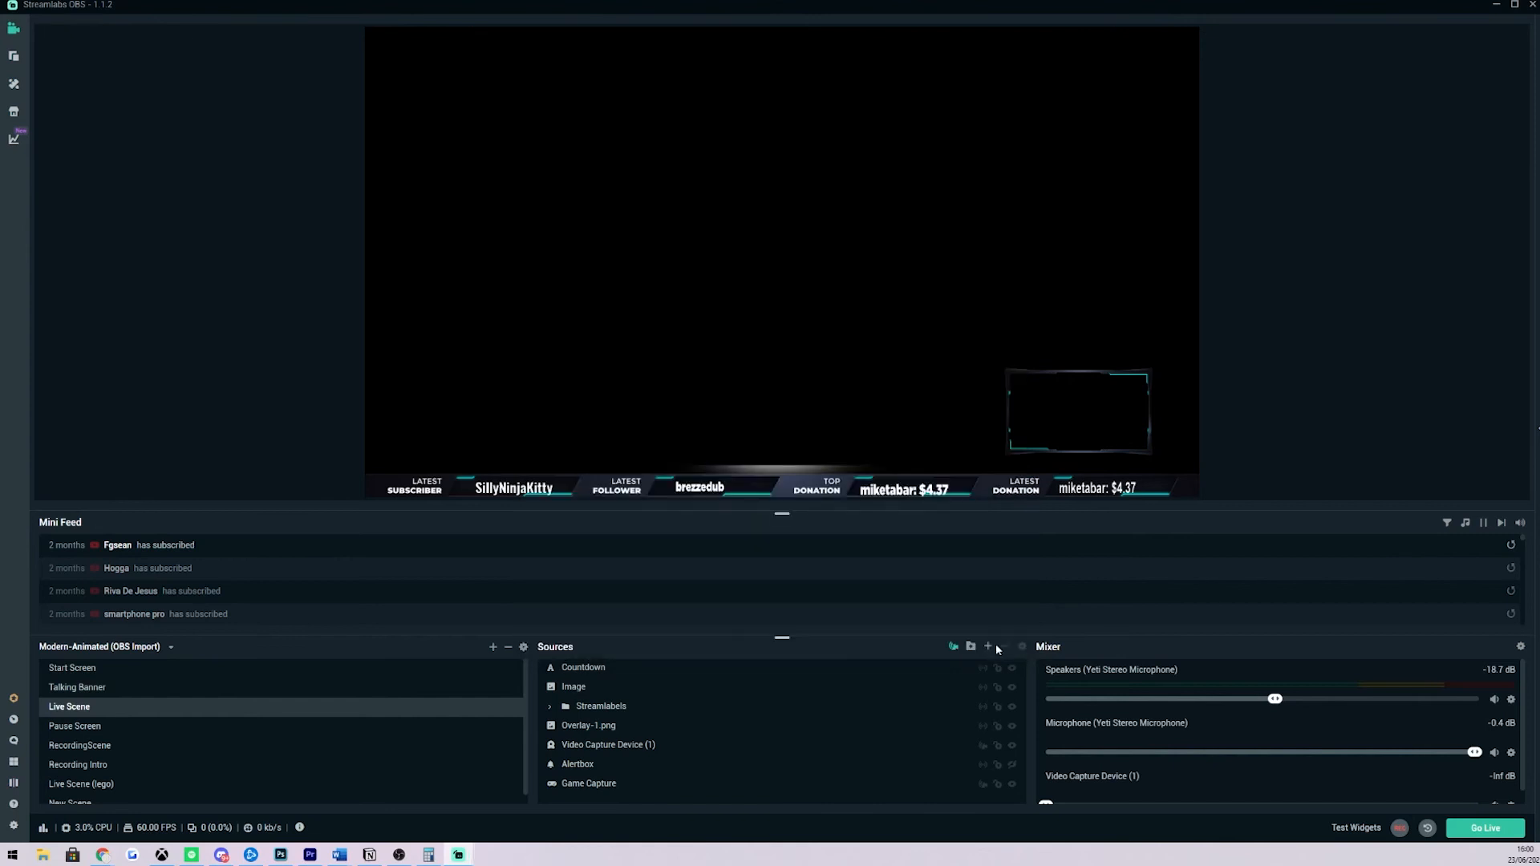
{"action": "mouse_move", "coordinate": [260, 247]}
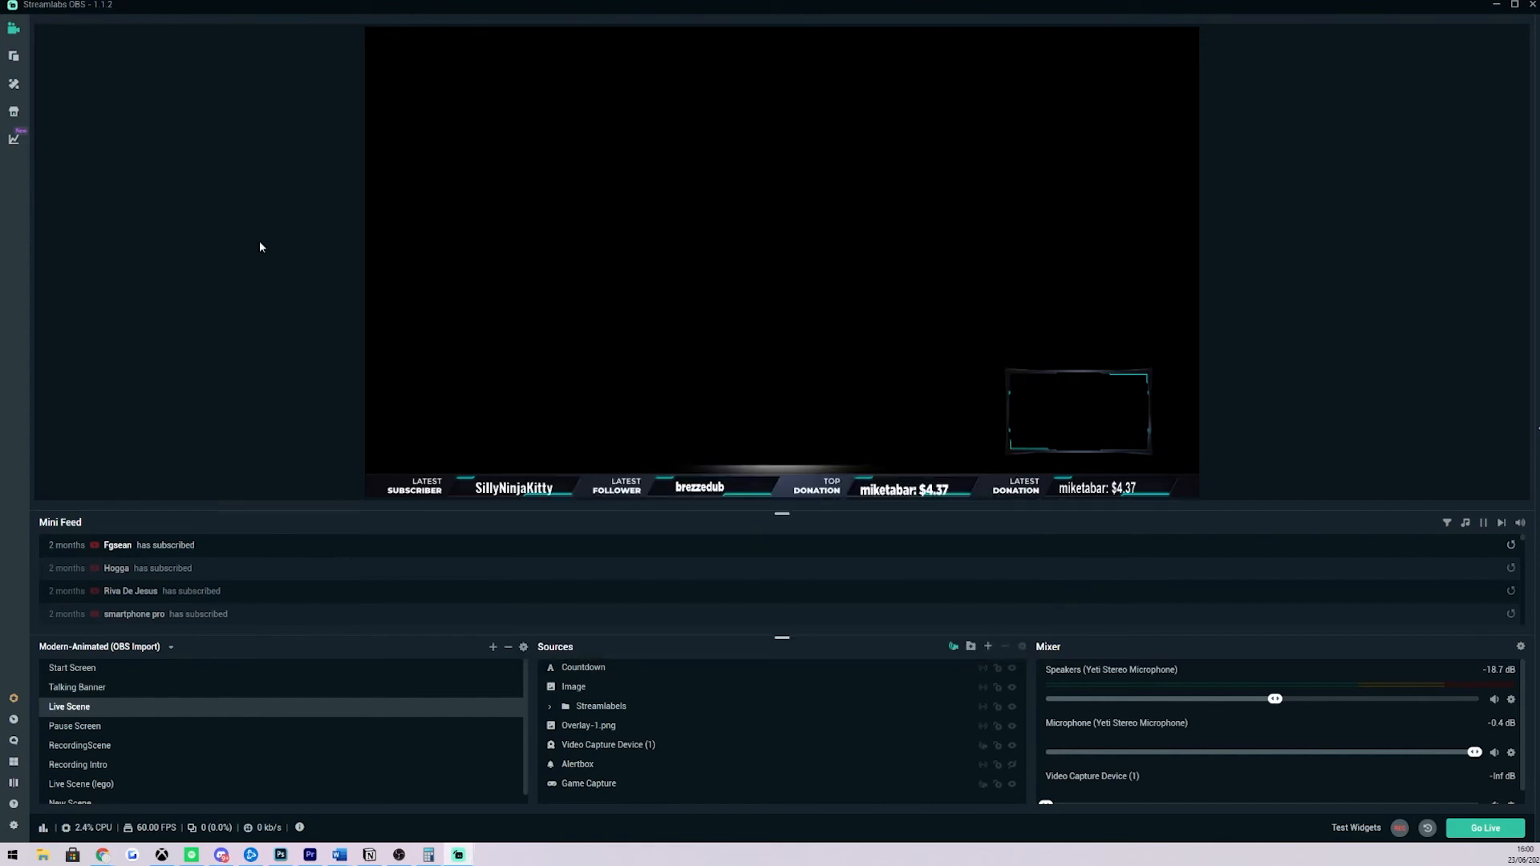
Switch between Talking Banner, Live Scene and Start Screen to test the scene hotkeys.
{"action": "left_click", "coordinate": [77, 686]}
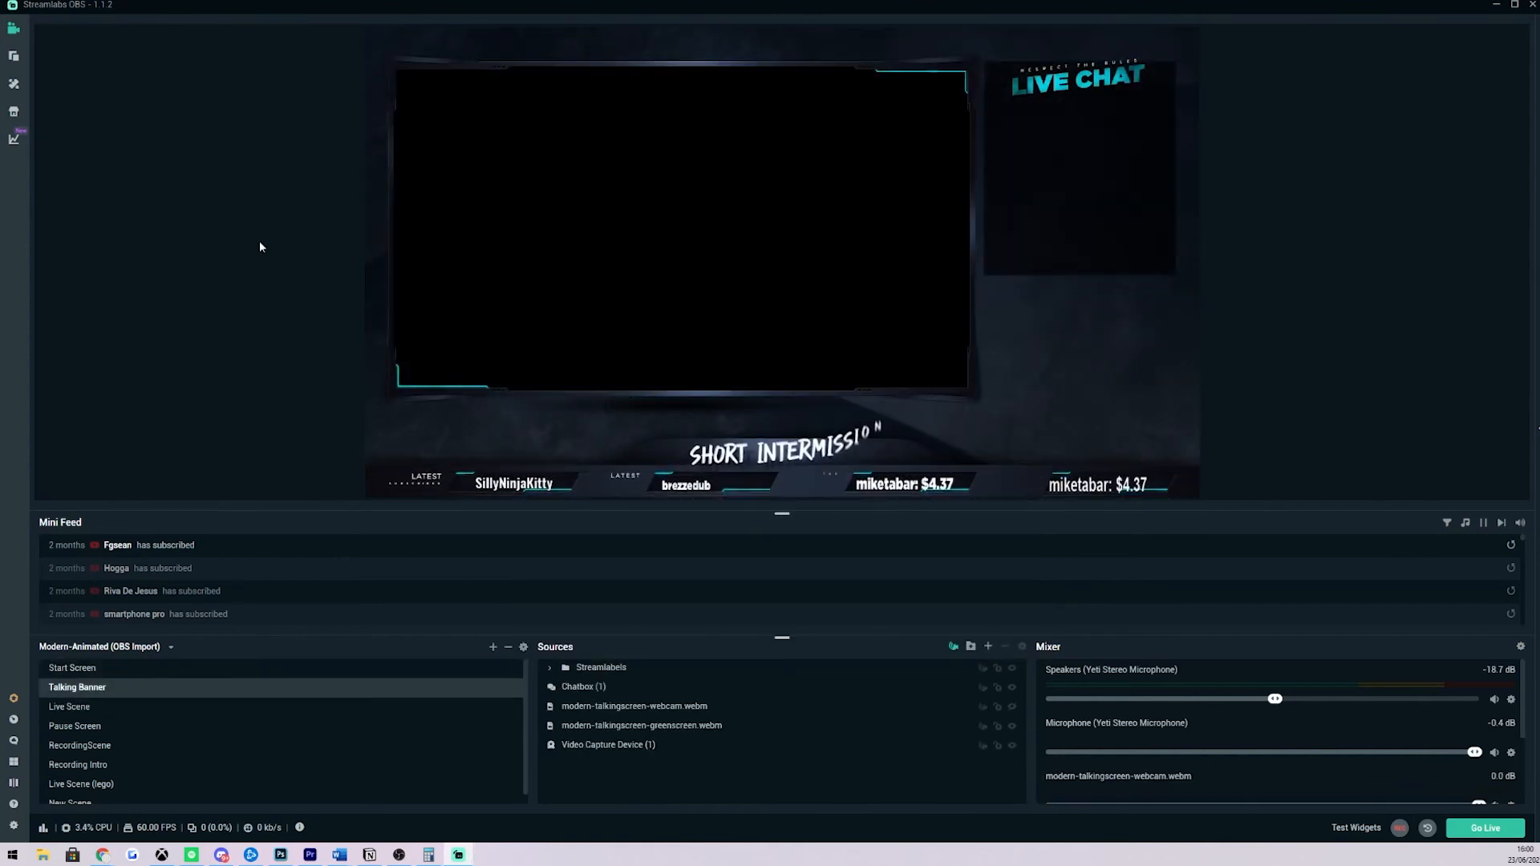
{"action": "left_click", "coordinate": [69, 706]}
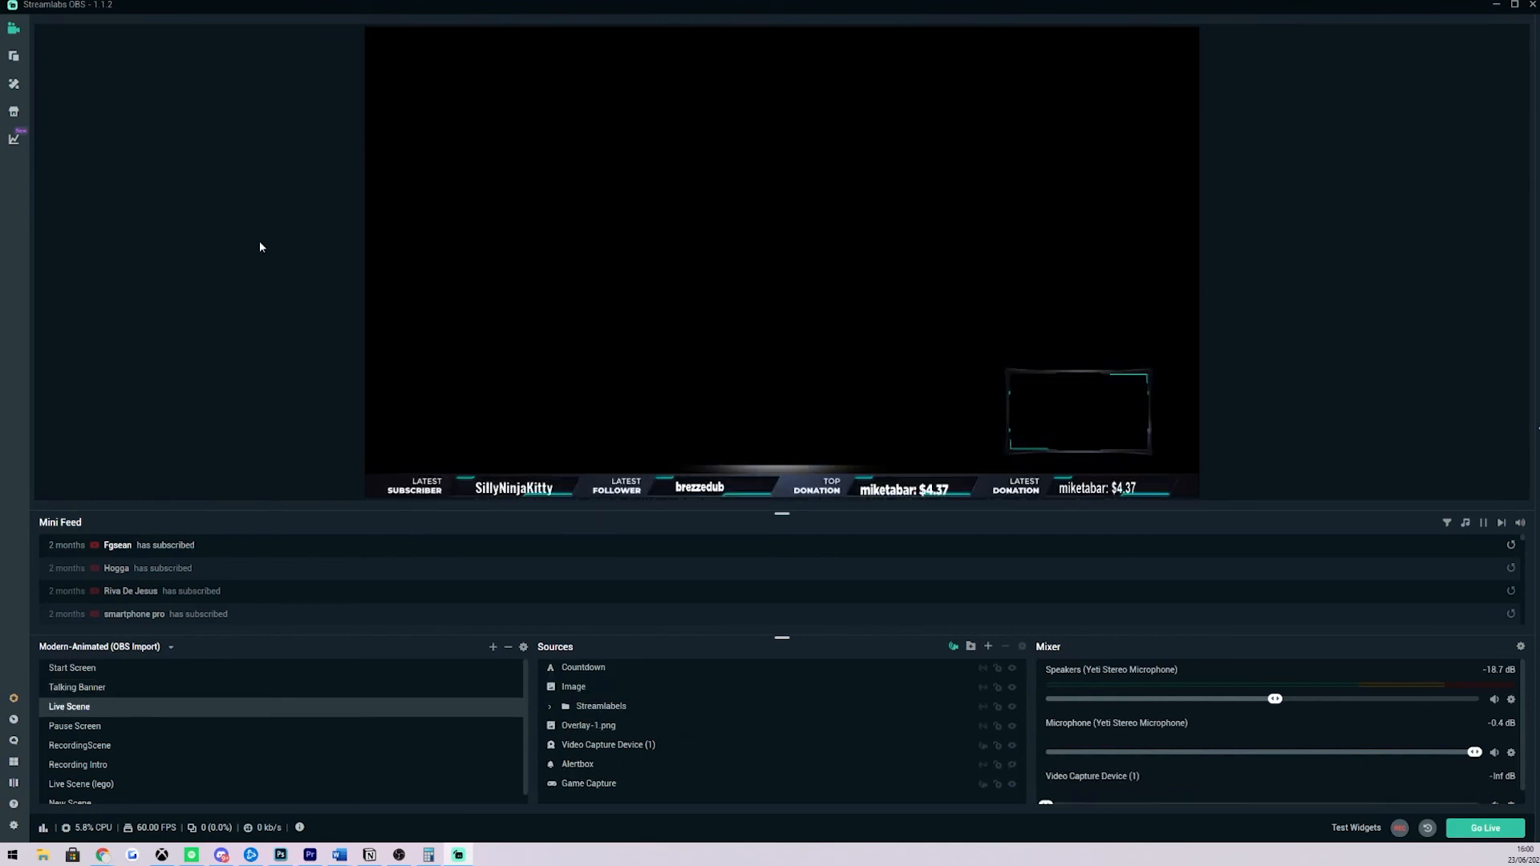
{"action": "left_click", "coordinate": [72, 667]}
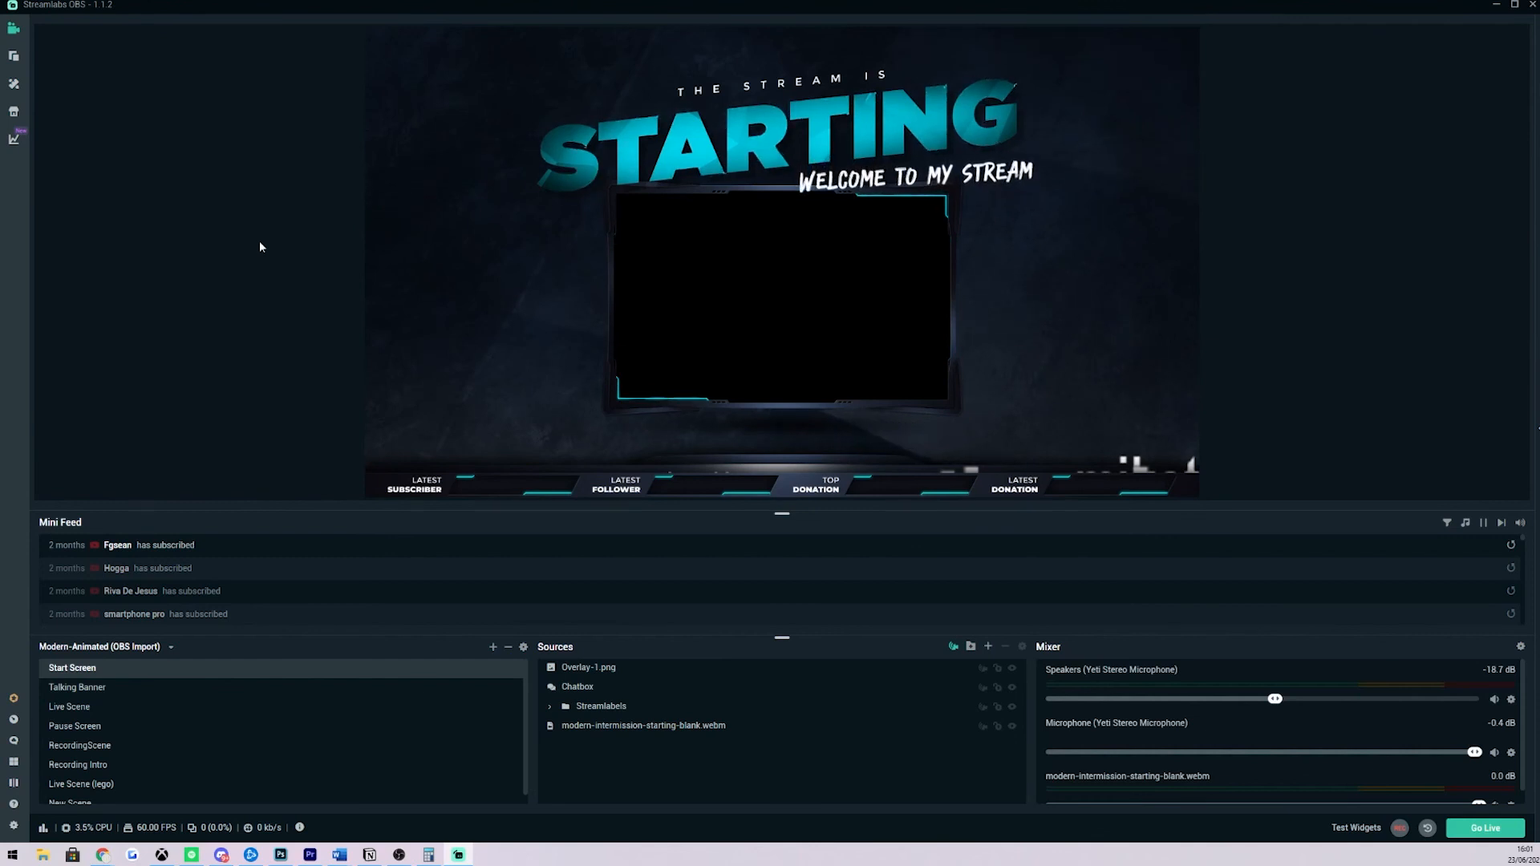
{"action": "mouse_move", "coordinate": [309, 194]}
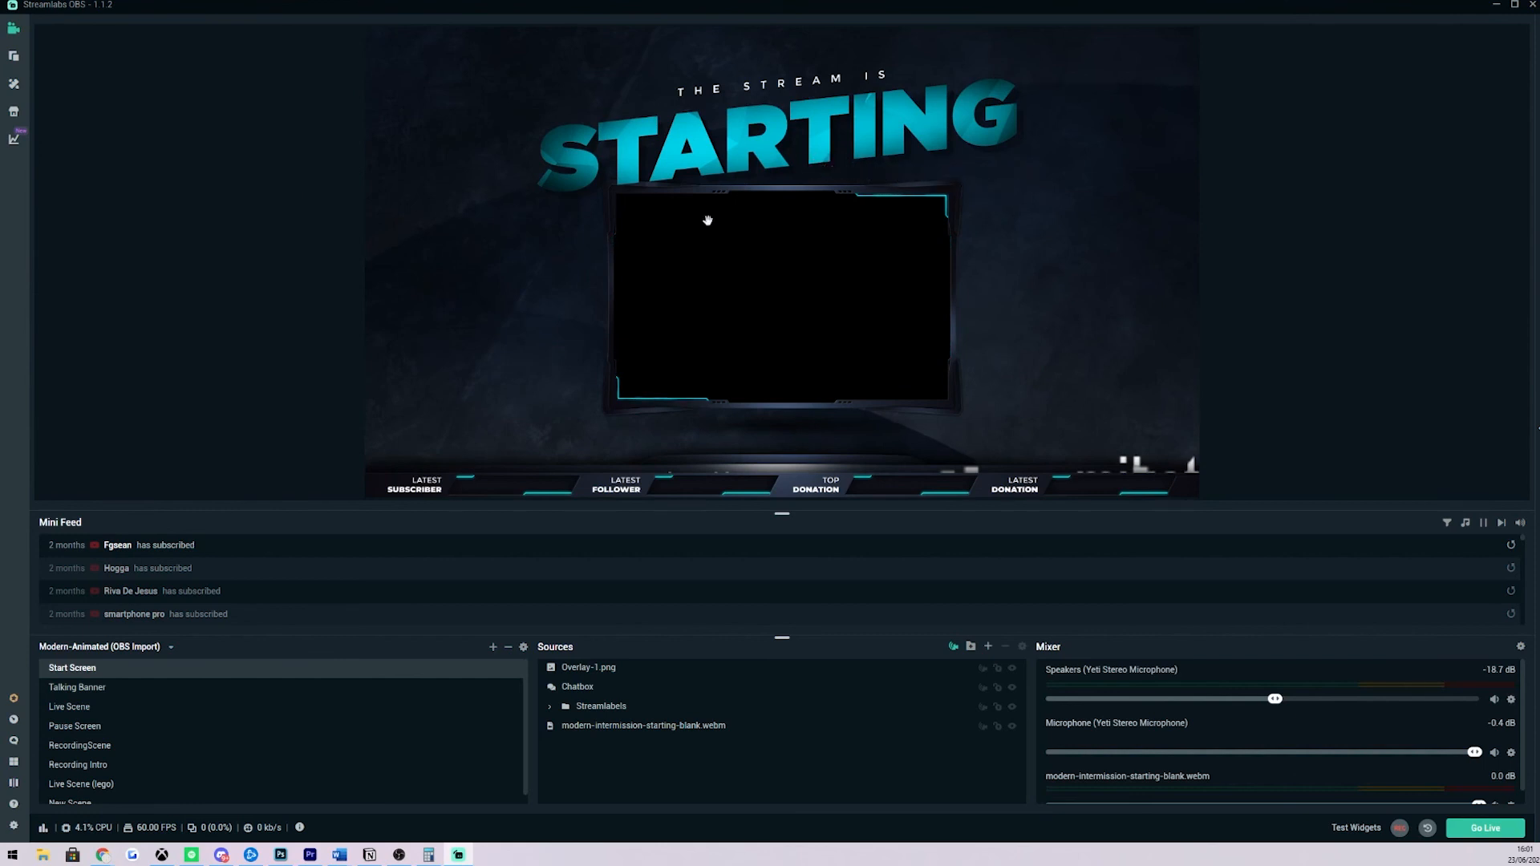
{"action": "mouse_move", "coordinate": [125, 121]}
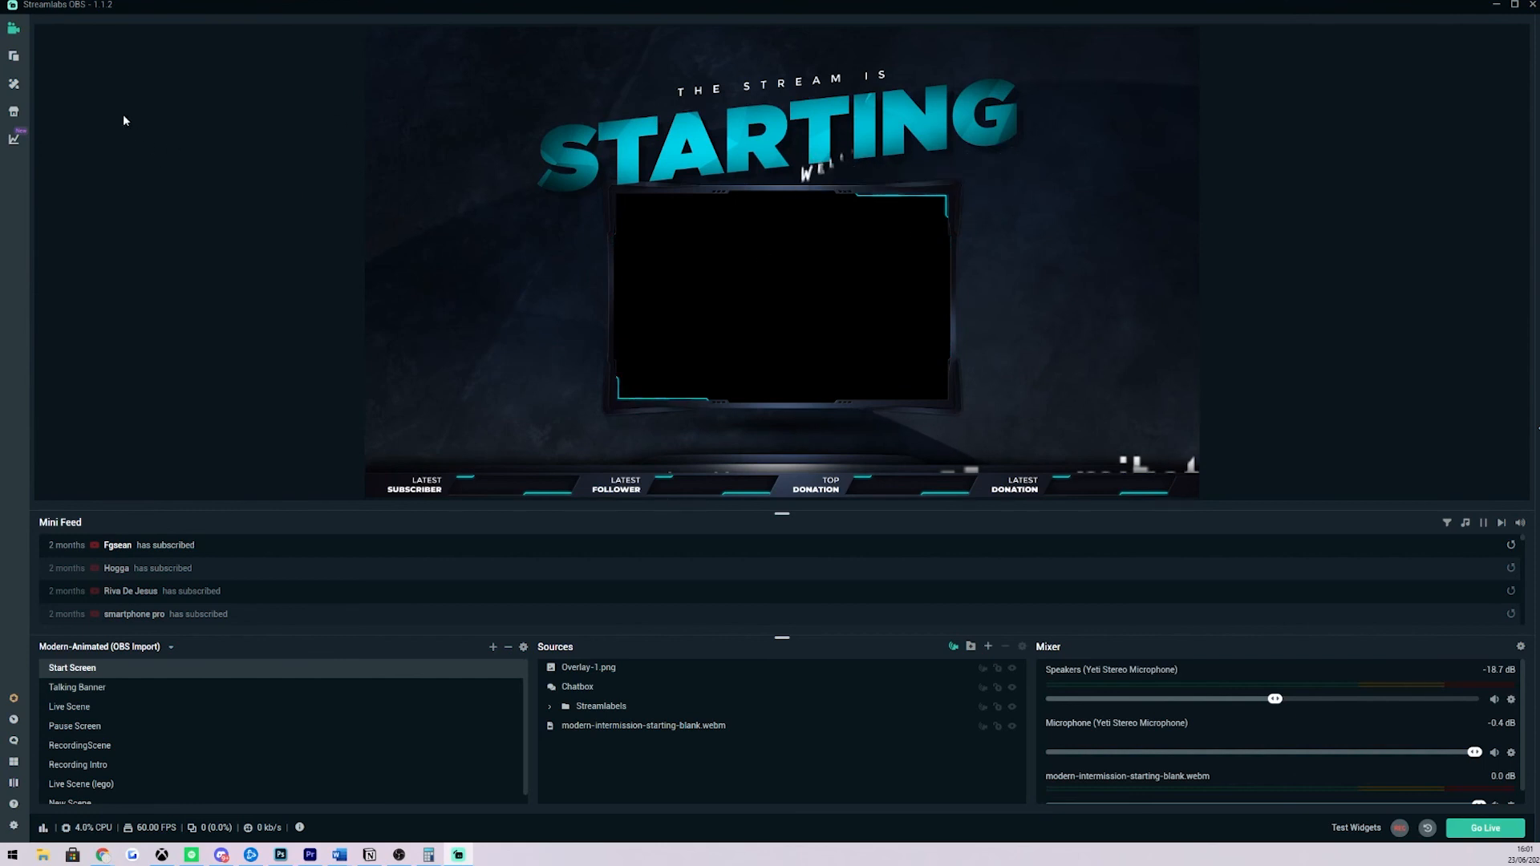
{"action": "mouse_move", "coordinate": [273, 144]}
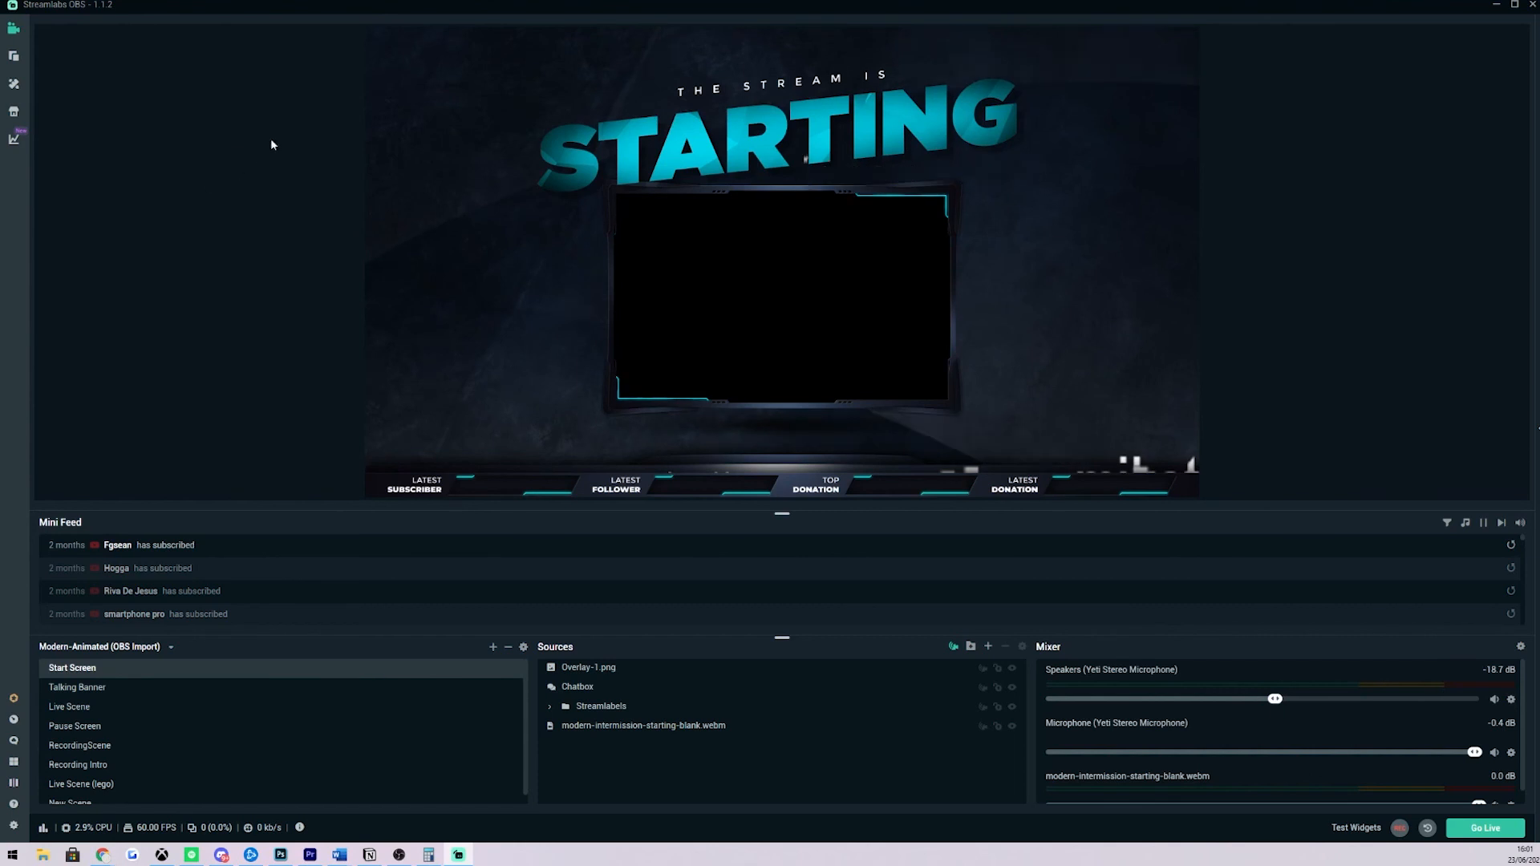